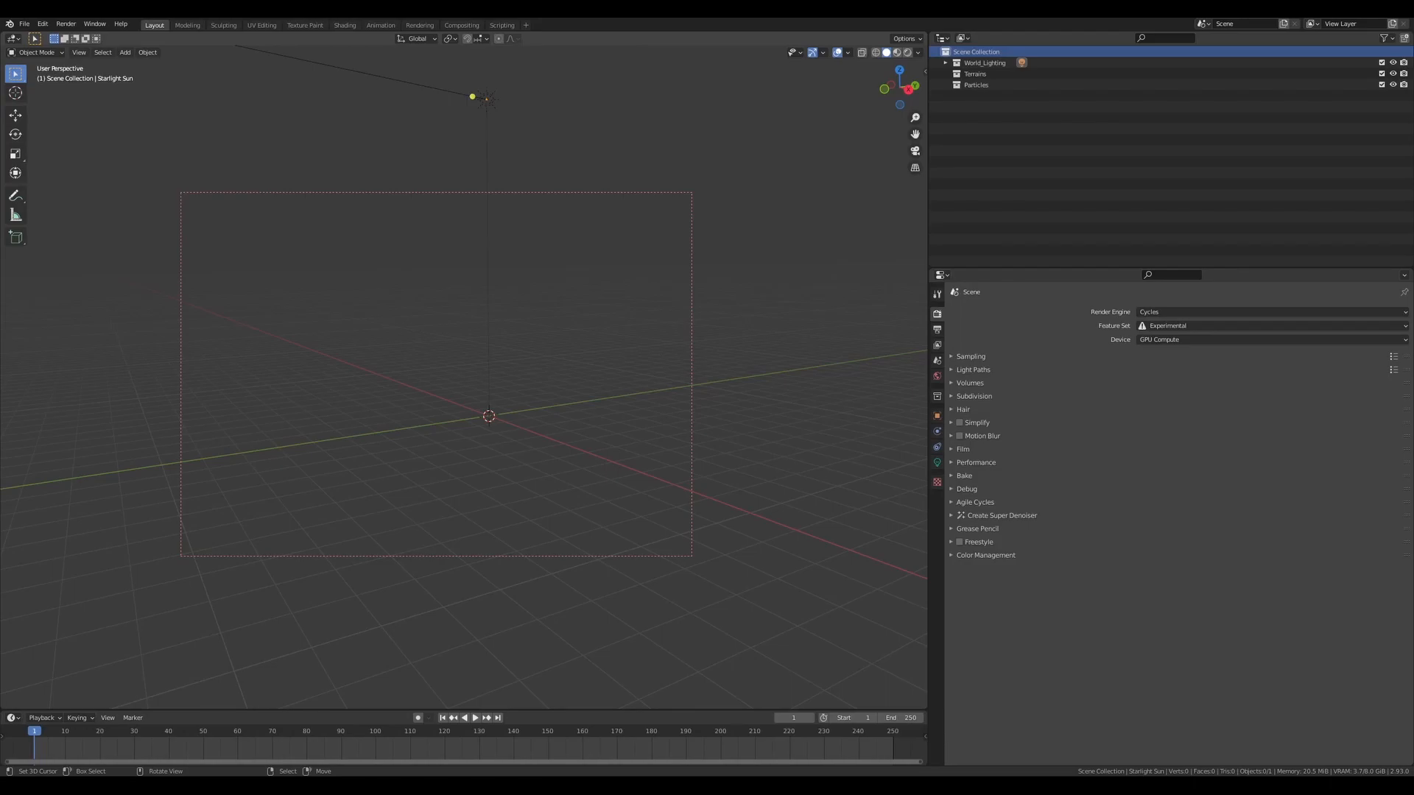
pyautogui.moveTo(429, 458)
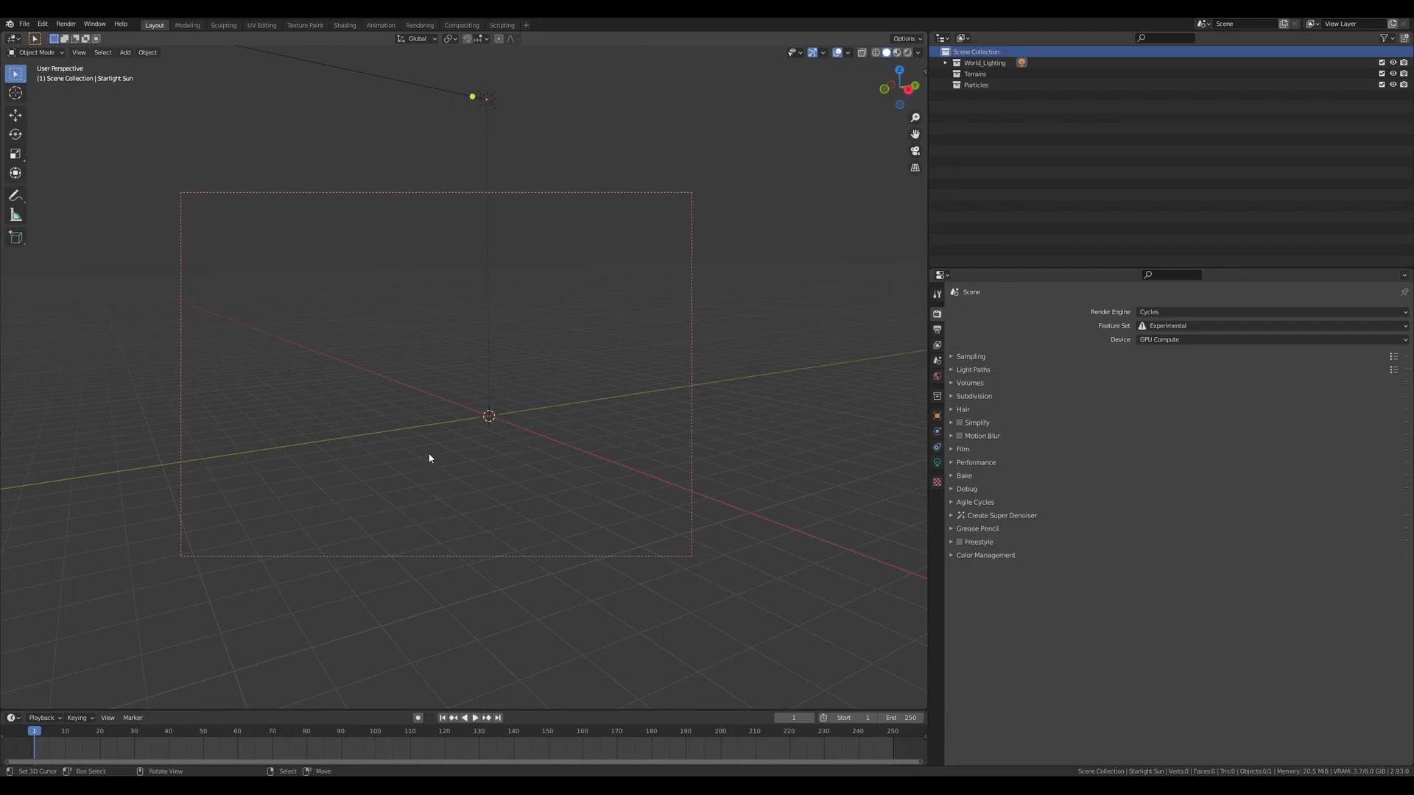
# Clear the dashed selection frame in the viewport and open the Edit menu.
pyautogui.click(507, 290)
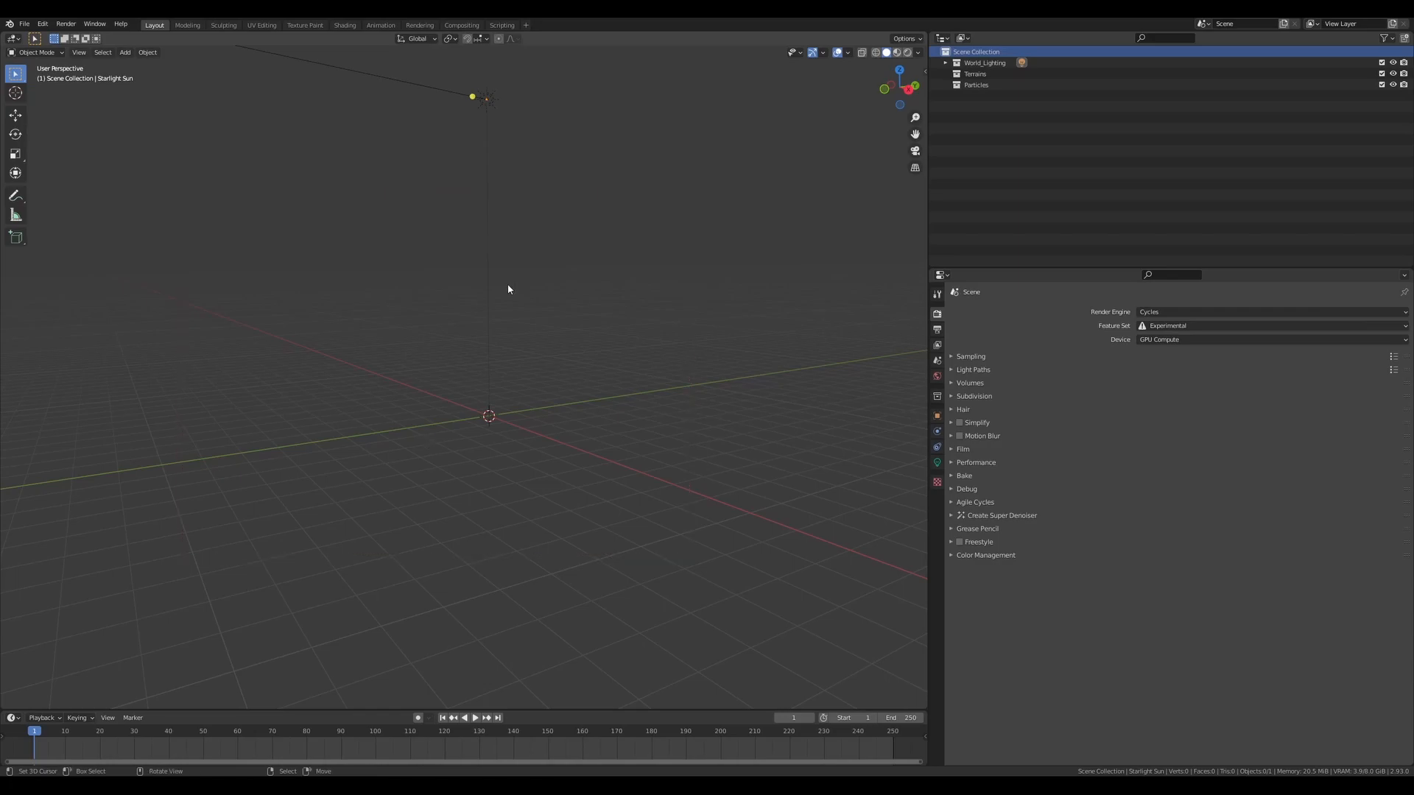
pyautogui.click(41, 24)
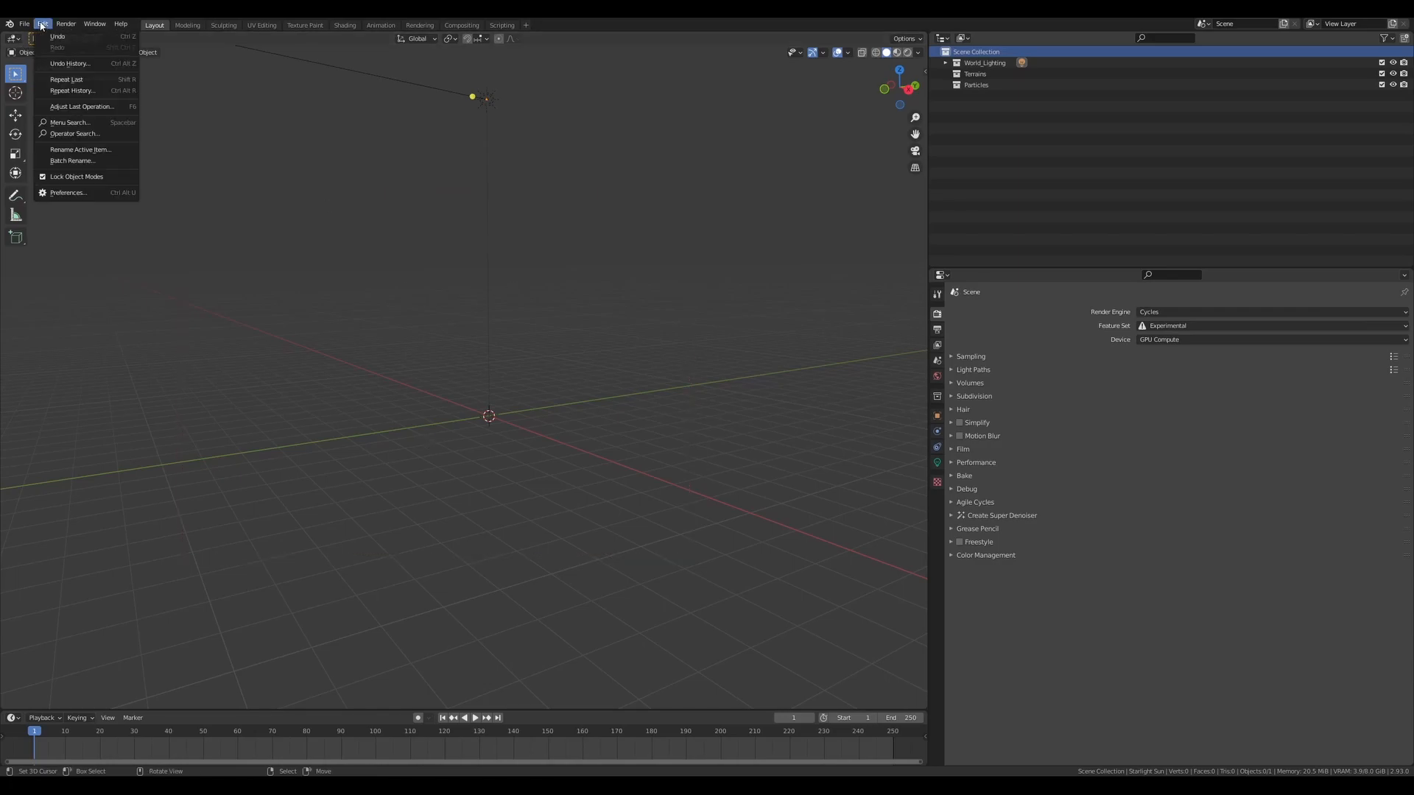
# Open Preferences from the Edit menu to reach the add-on Install file browser.
pyautogui.click(68, 192)
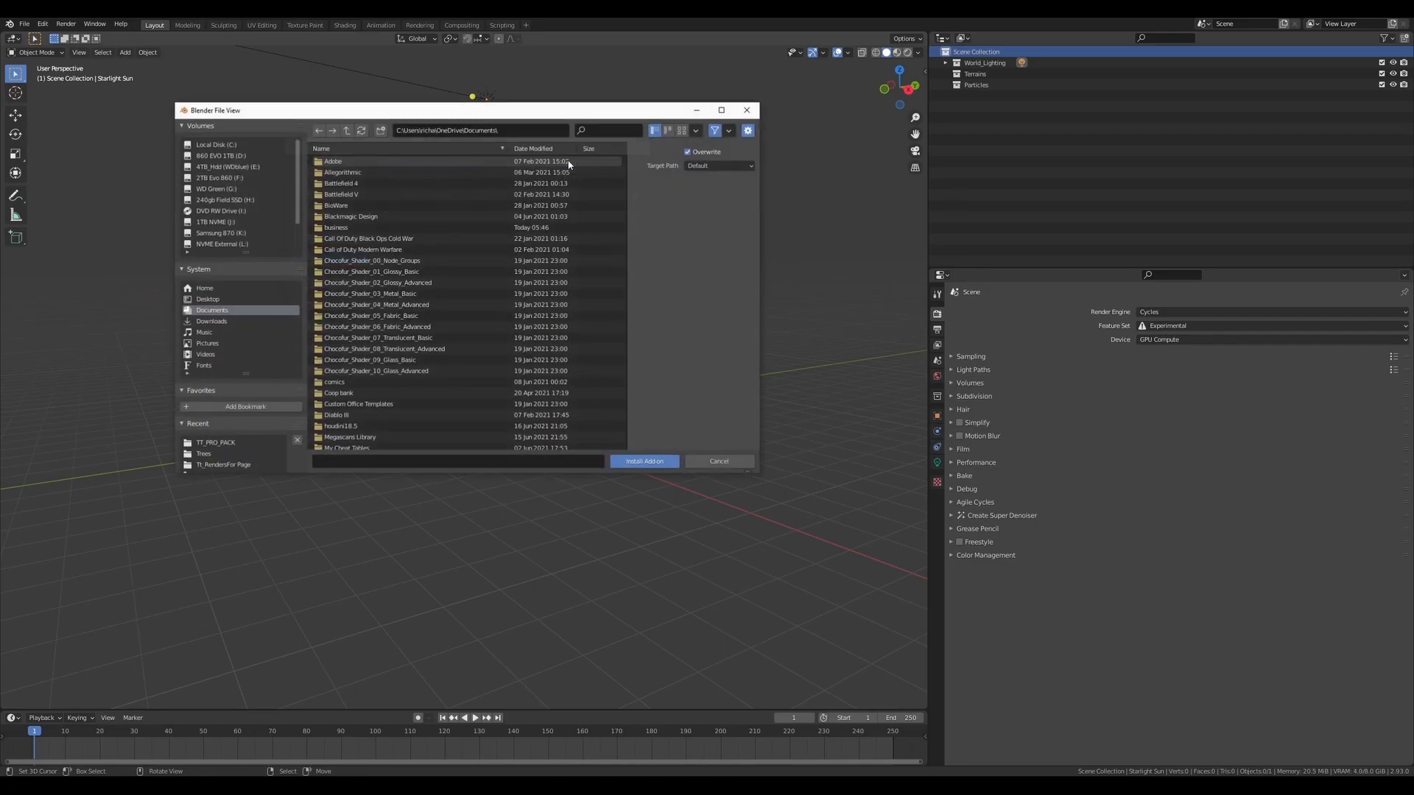
# Choose True-Terrain PRO.zip in the recent TT_PRO_PACK folder and install it.
pyautogui.click(214, 443)
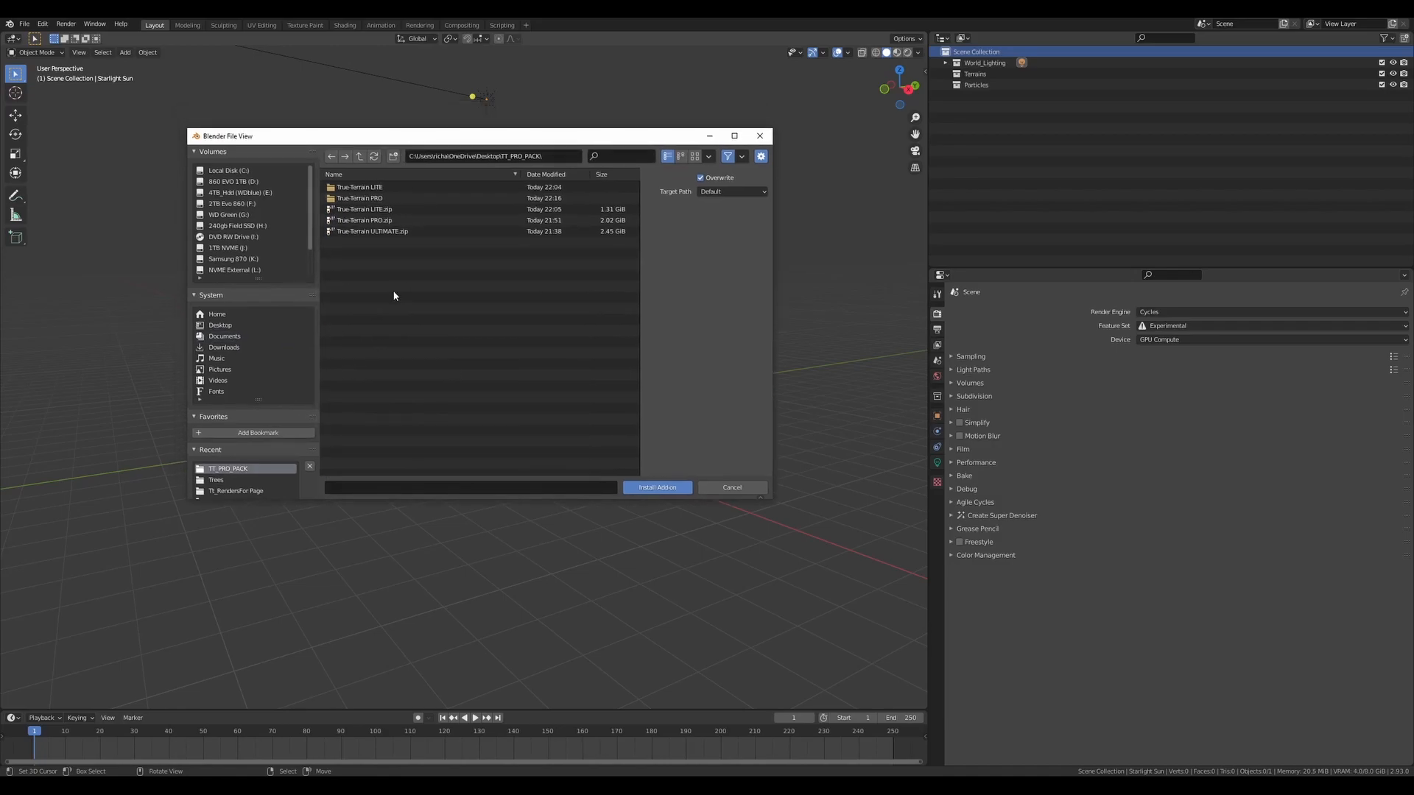
pyautogui.moveTo(435, 294)
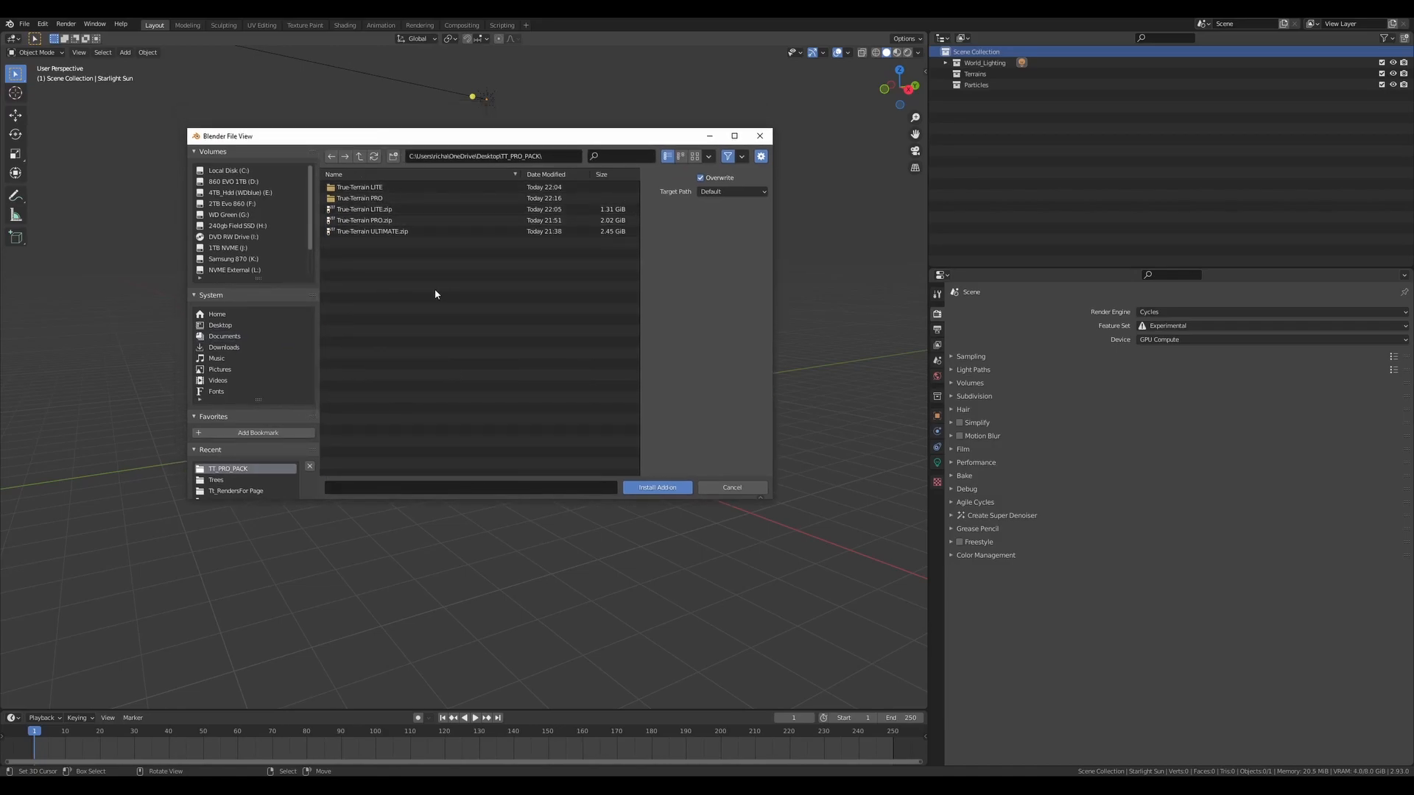
pyautogui.click(392, 221)
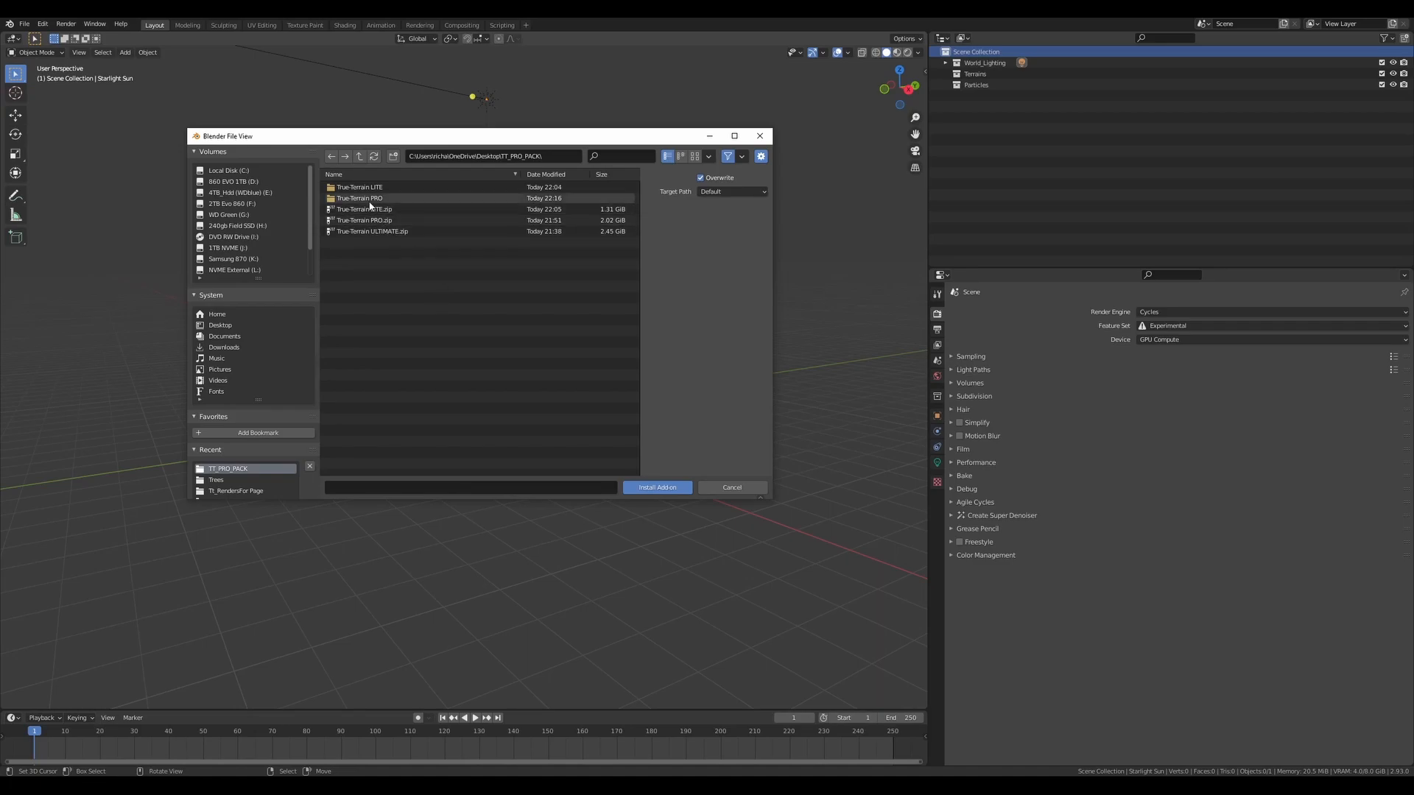
pyautogui.click(362, 221)
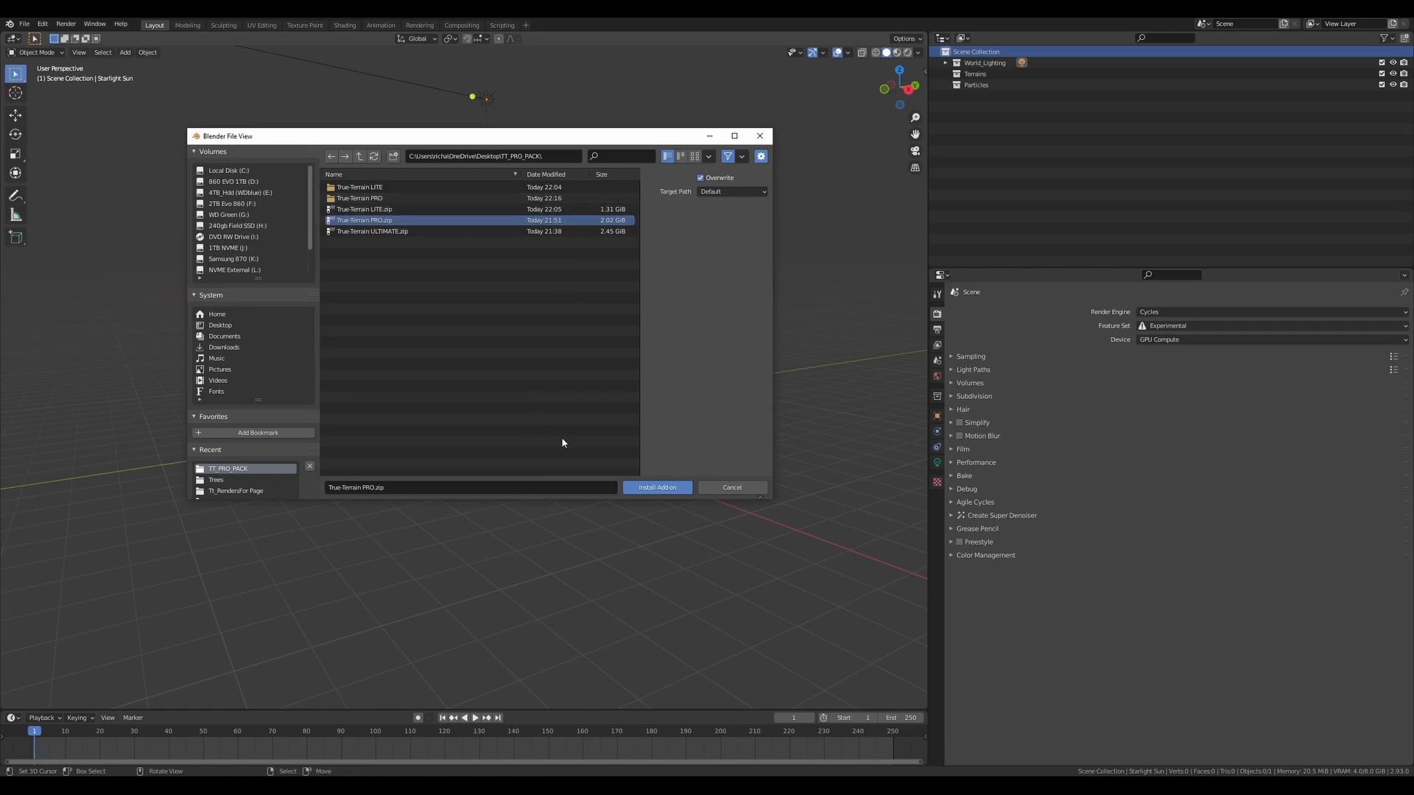
pyautogui.moveTo(656, 487)
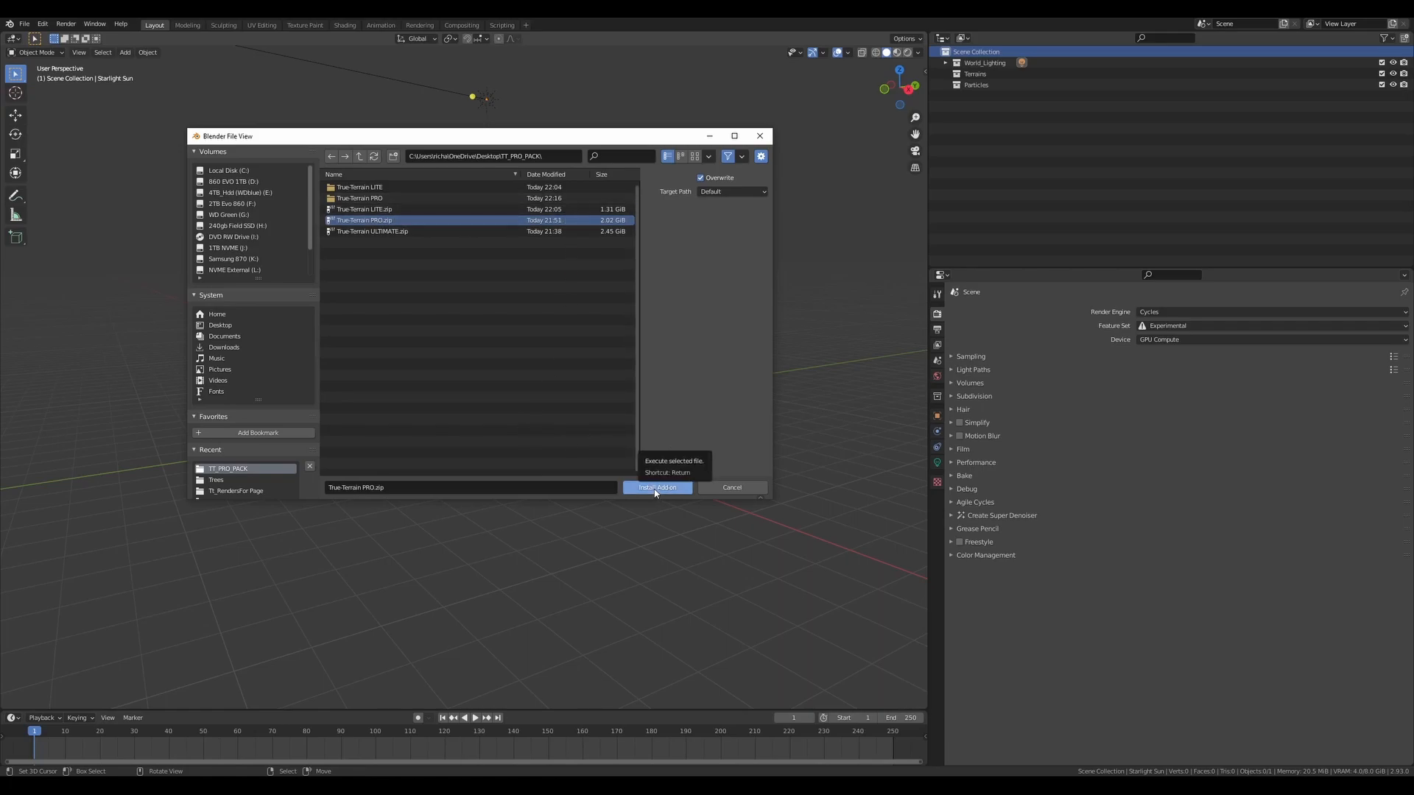
pyautogui.click(658, 487)
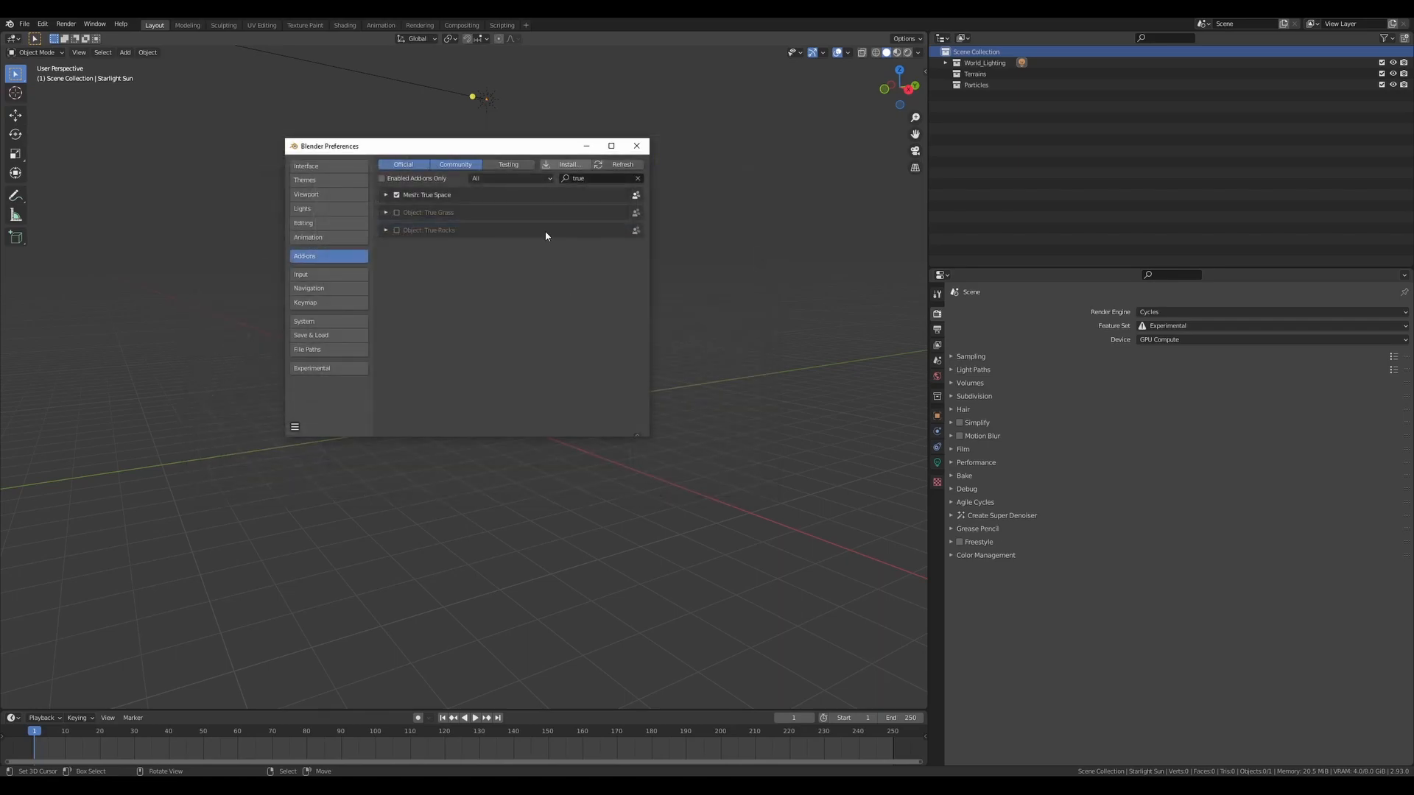
# Let the True-Terrain PRO modules finish installing, close Preferences and reopen the Edit menu.
pyautogui.click(429, 230)
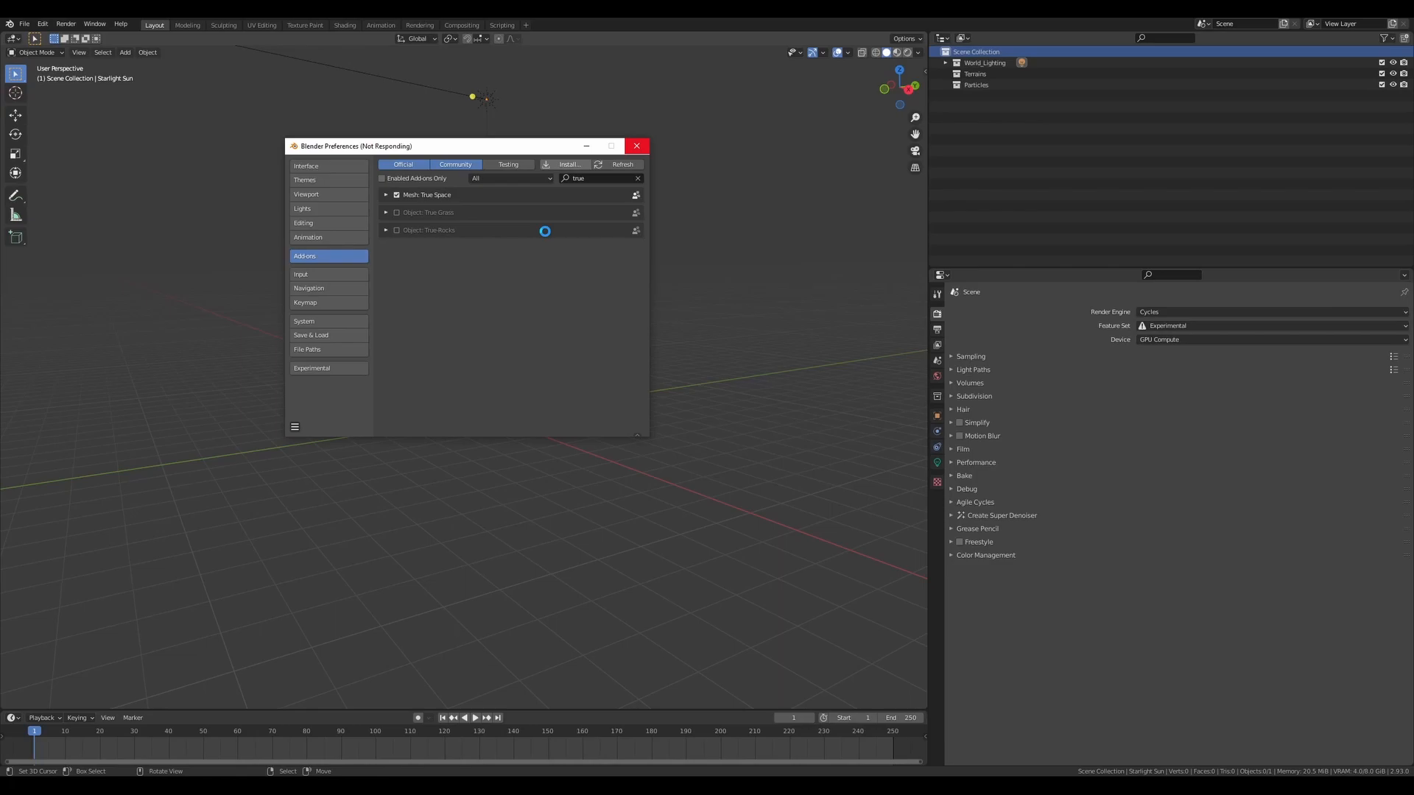
pyautogui.click(636, 145)
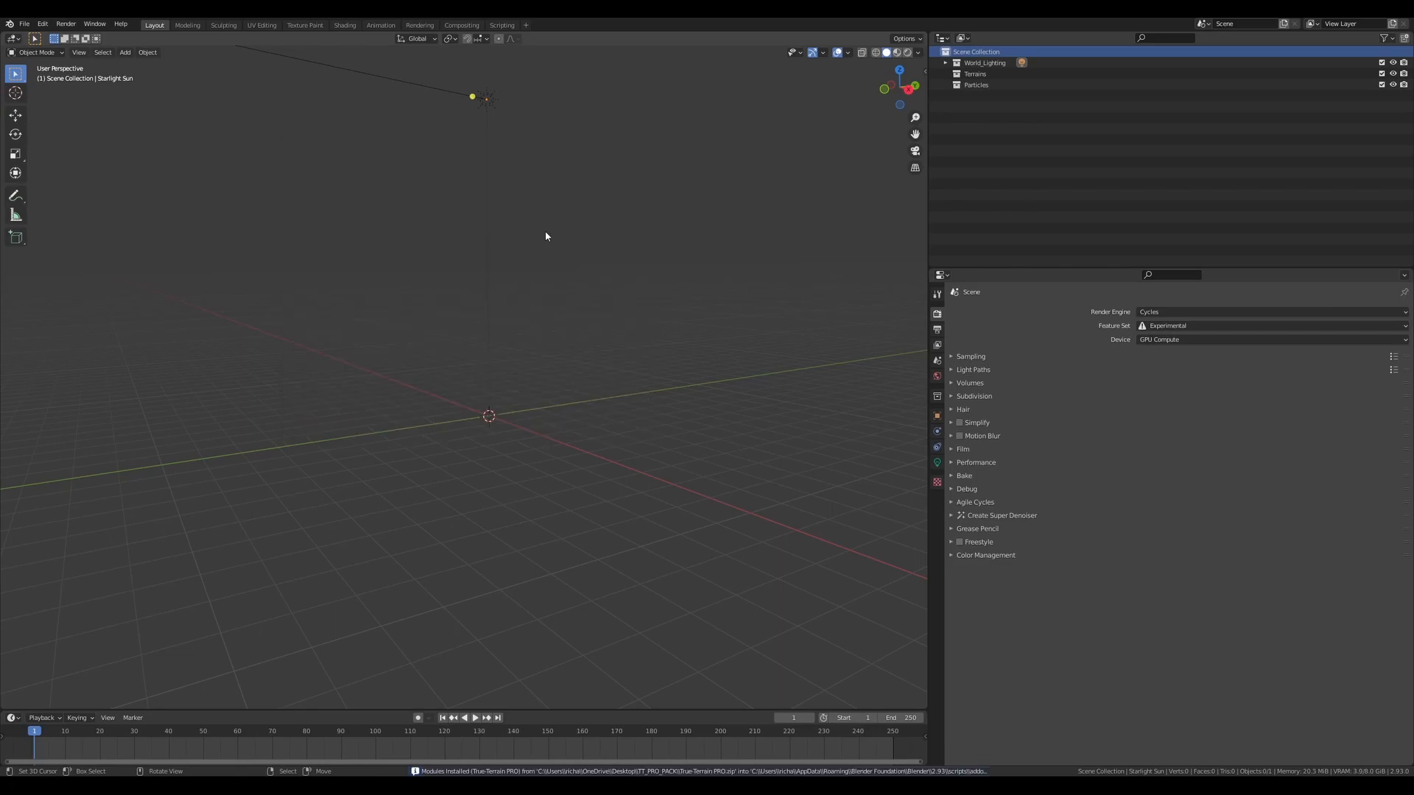
pyautogui.click(41, 23)
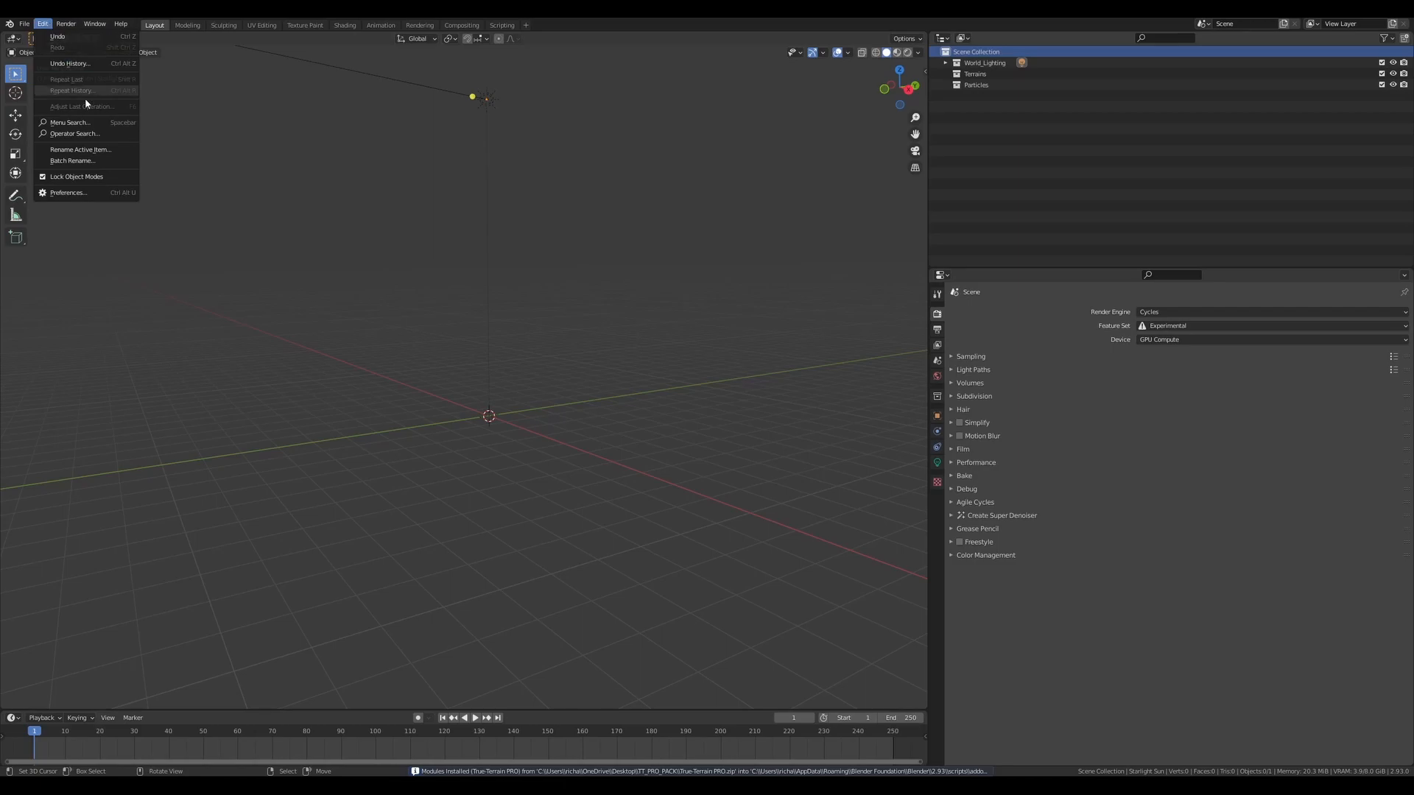
# Tick Mesh: True-Terrain PRO in the Preferences add-ons list, then close Preferences.
pyautogui.click(67, 193)
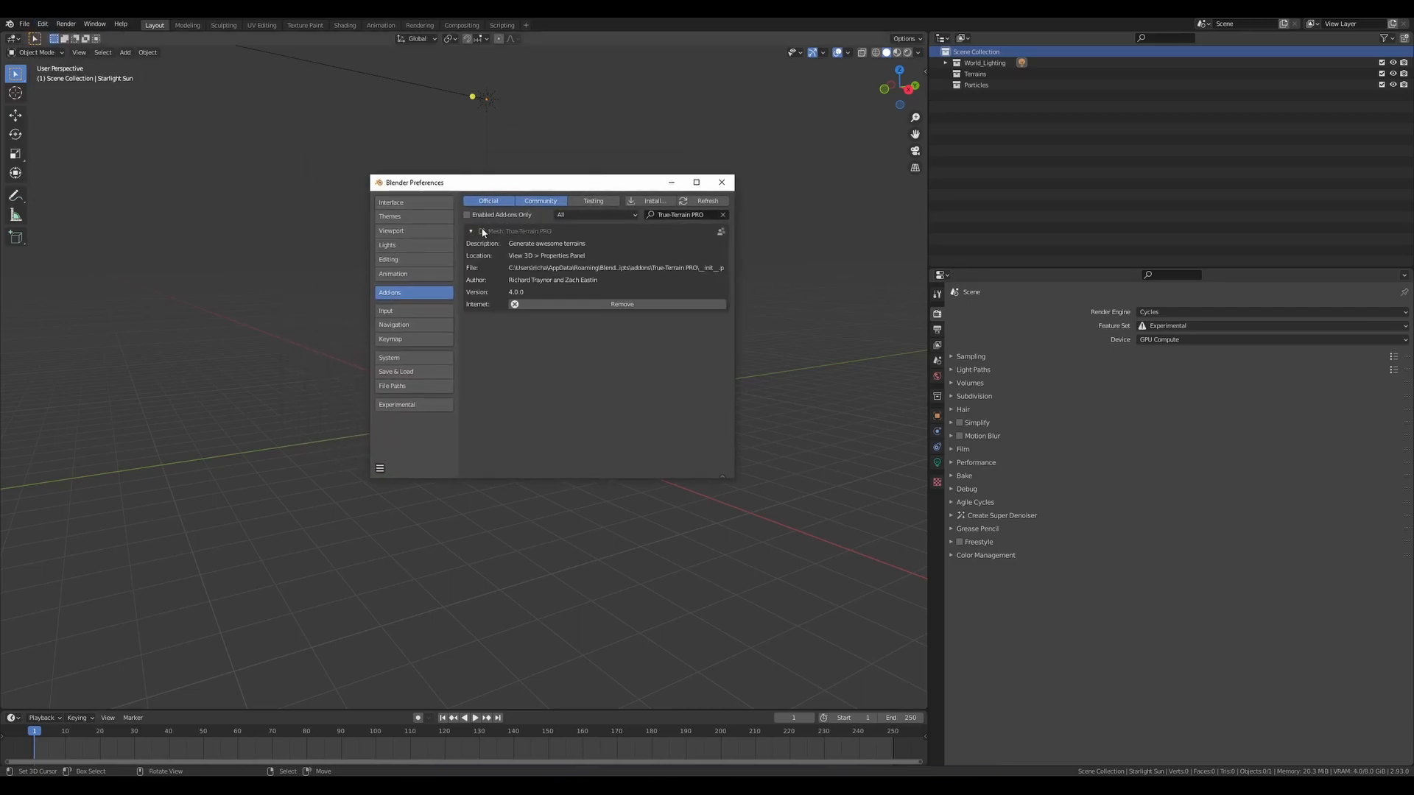
pyautogui.click(481, 231)
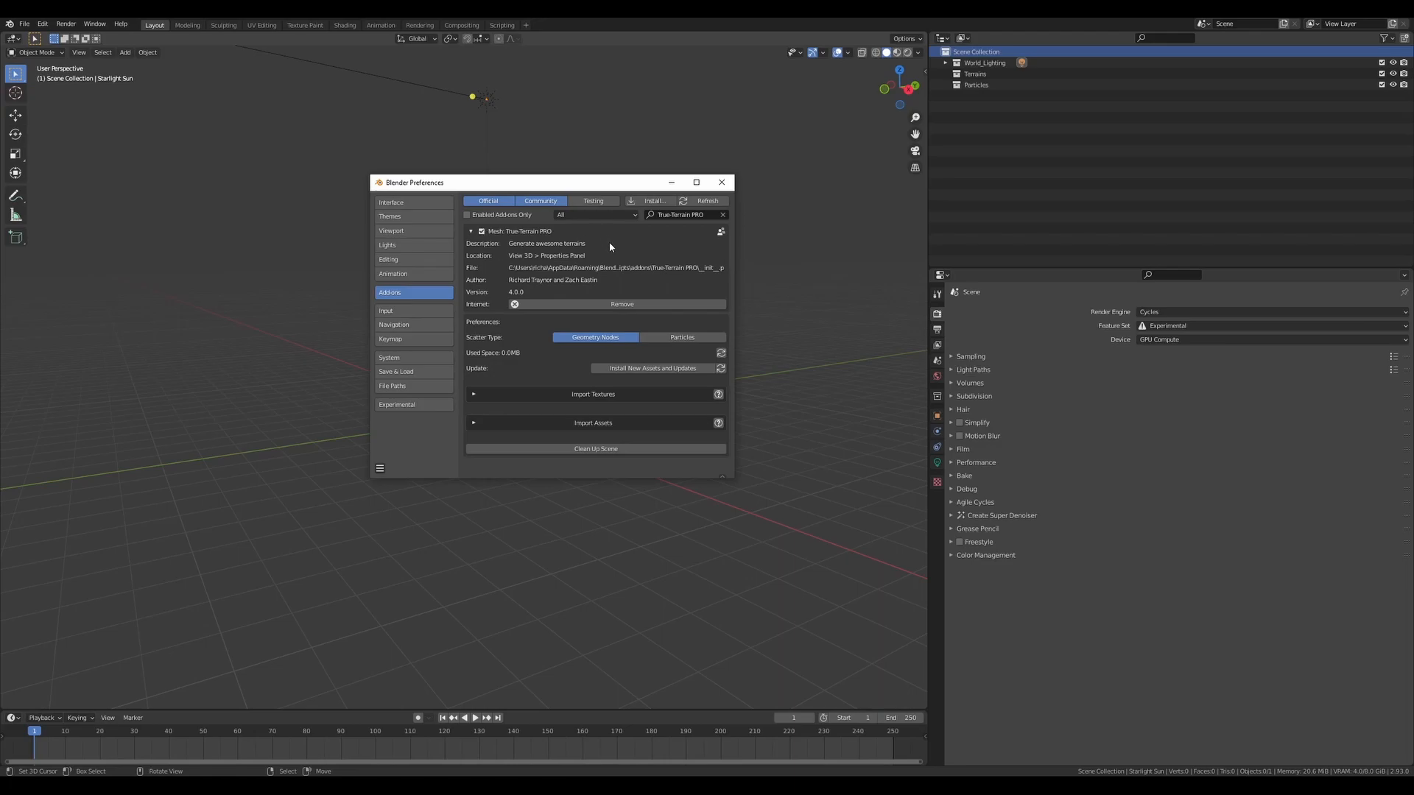
pyautogui.click(380, 468)
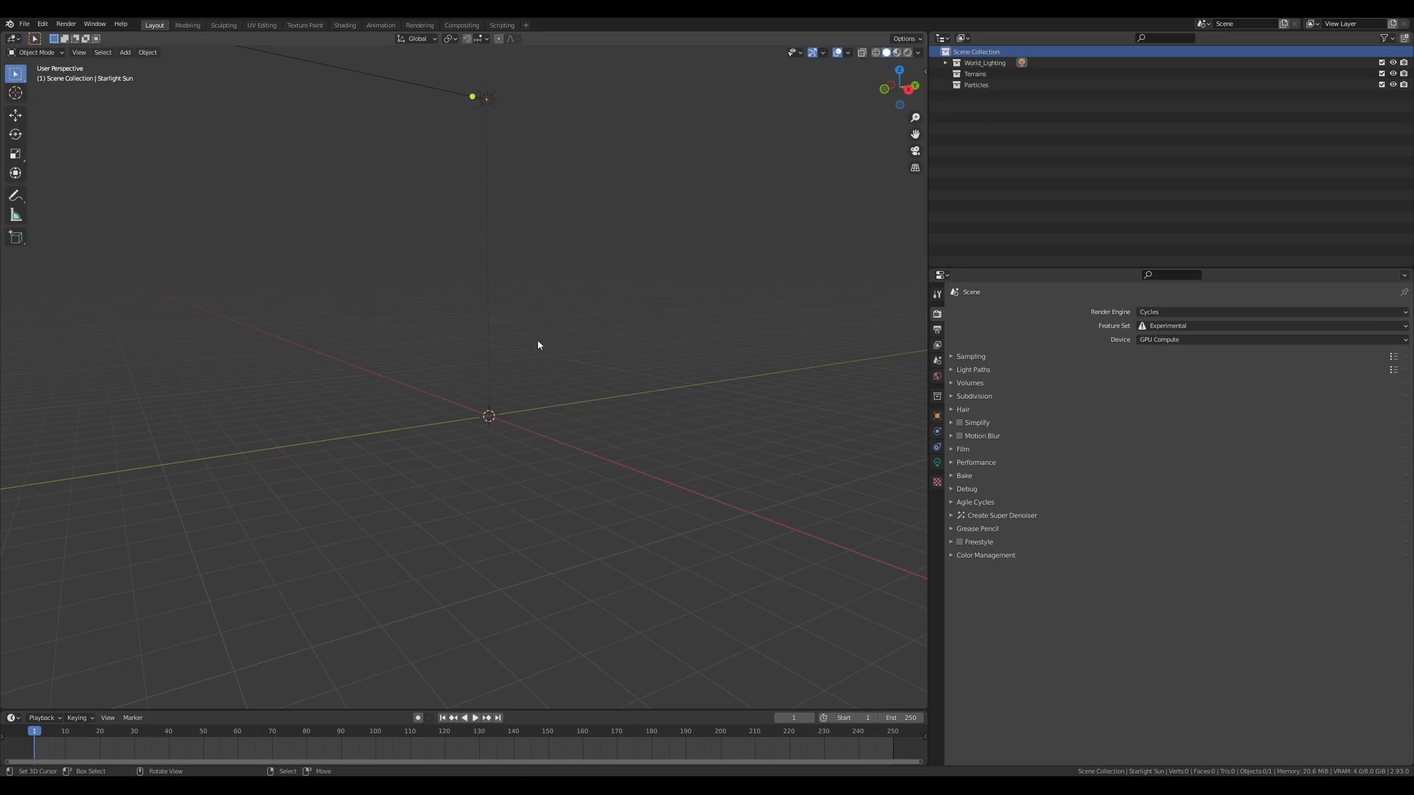
pyautogui.moveTo(509, 350)
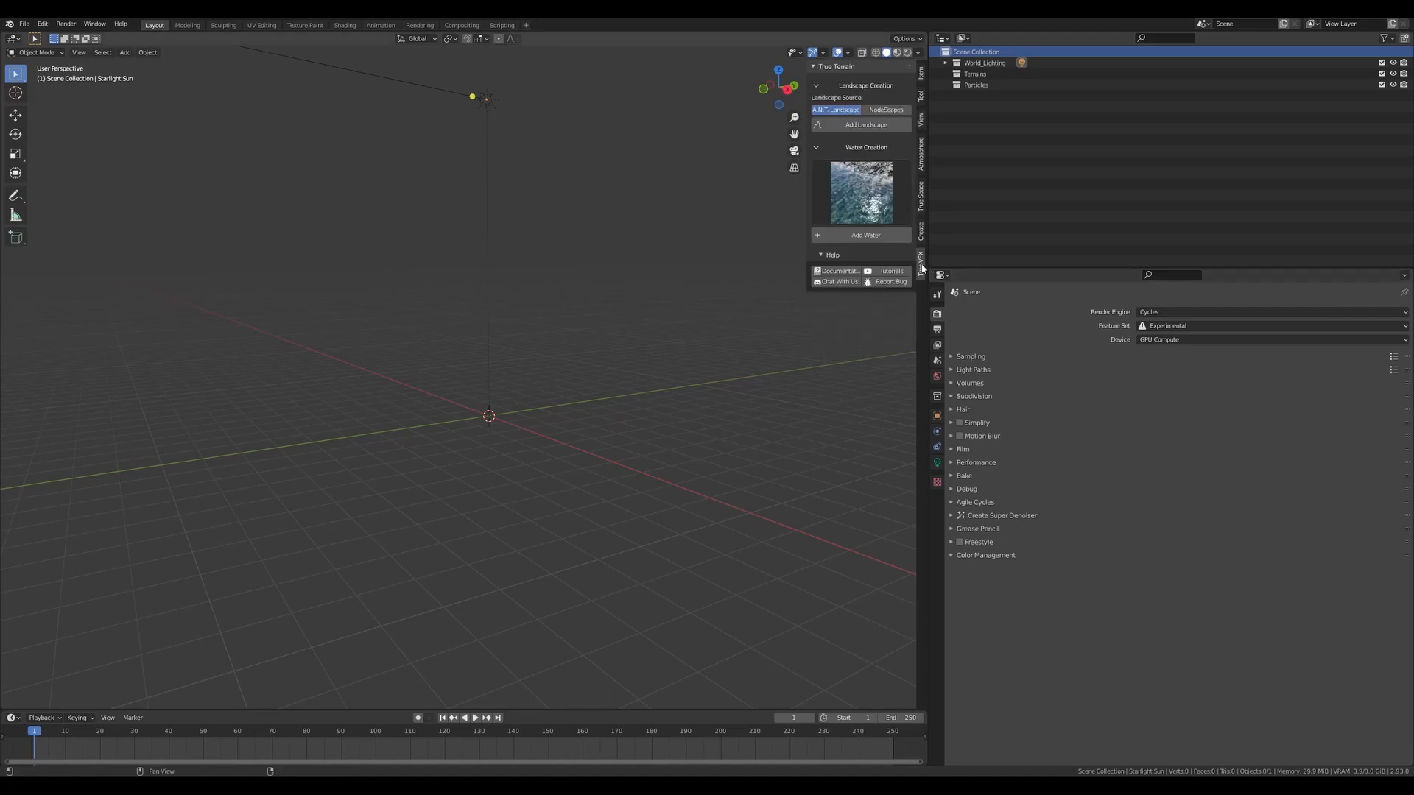
pyautogui.moveTo(920, 264)
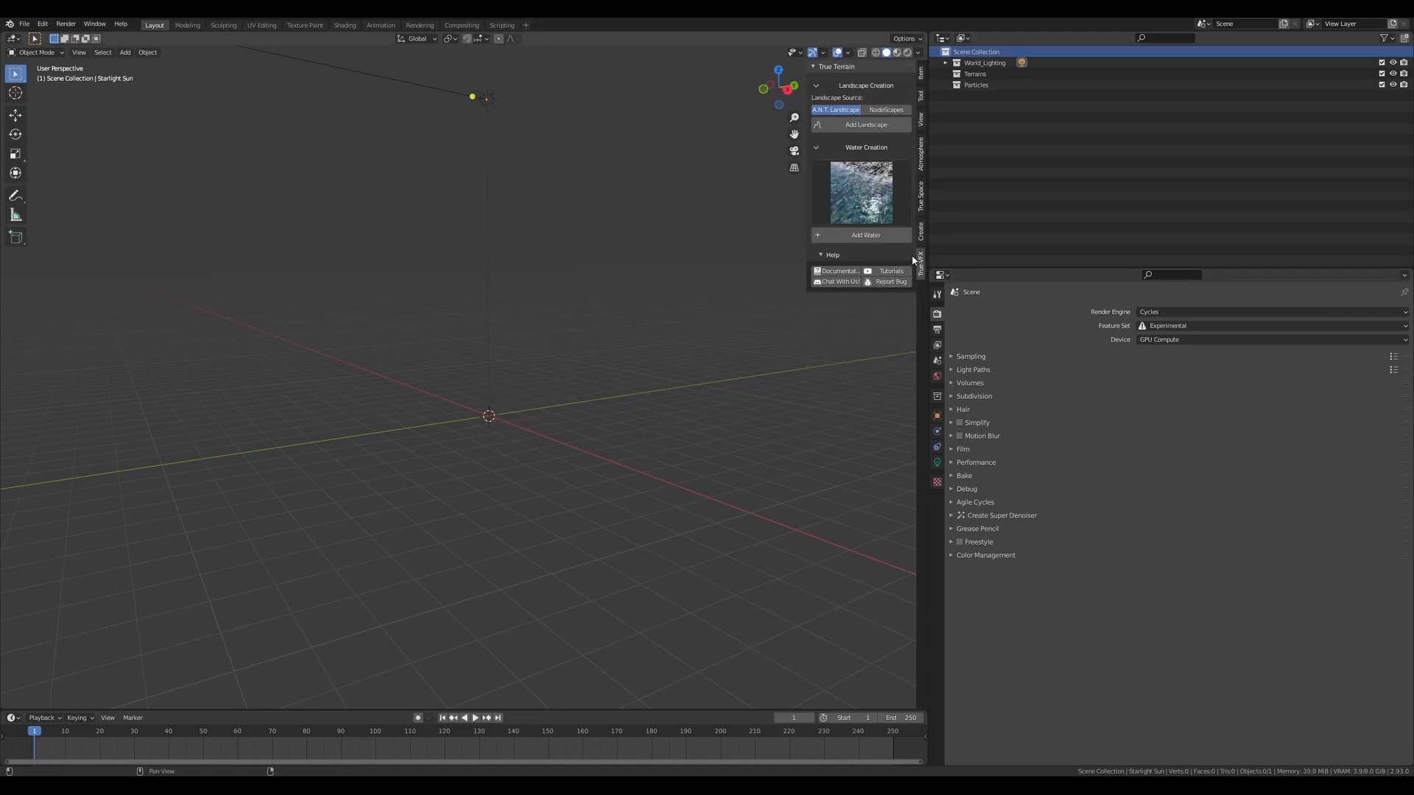
pyautogui.moveTo(864, 125)
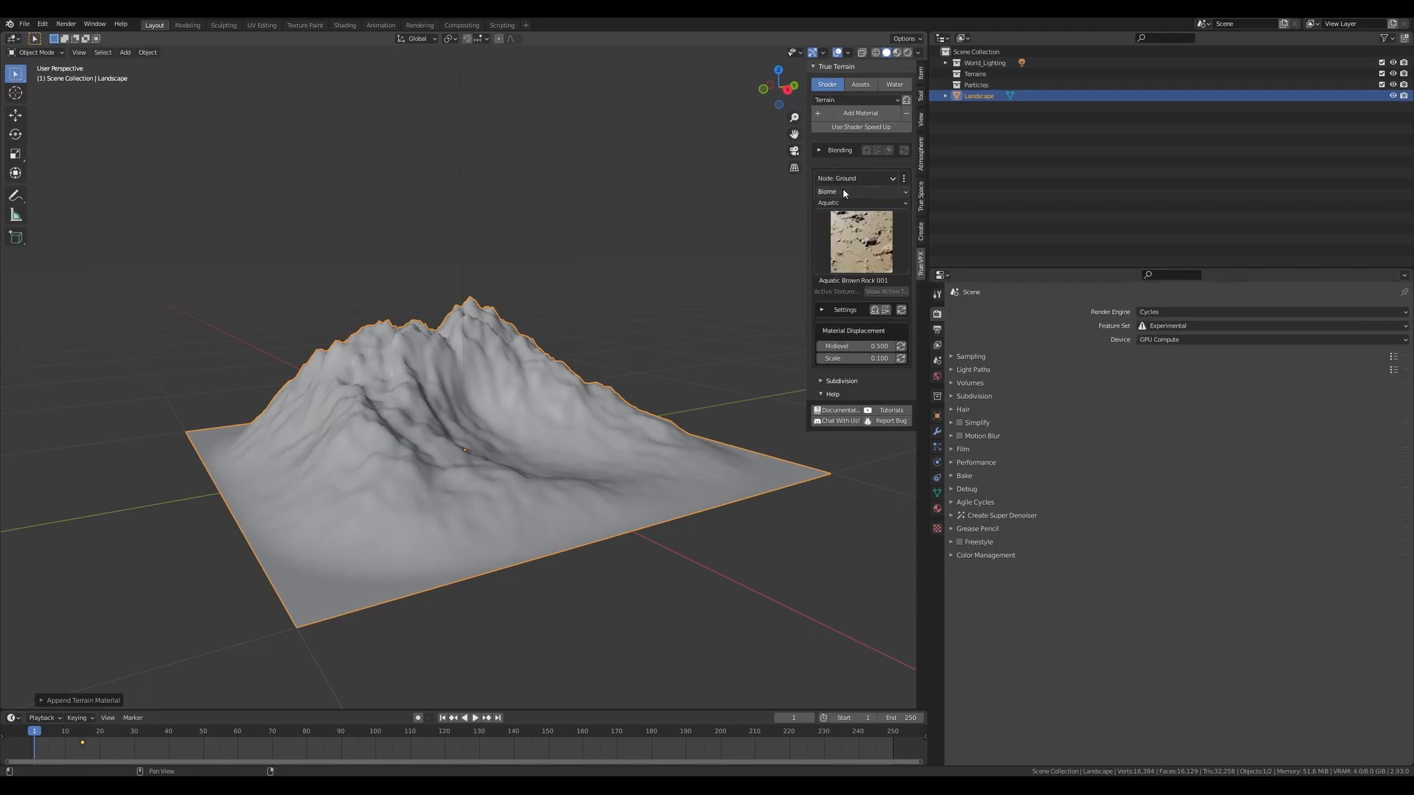
# Browse the desert textures, rock assets and water options in the True Terrain sidebar.
pyautogui.click(861, 202)
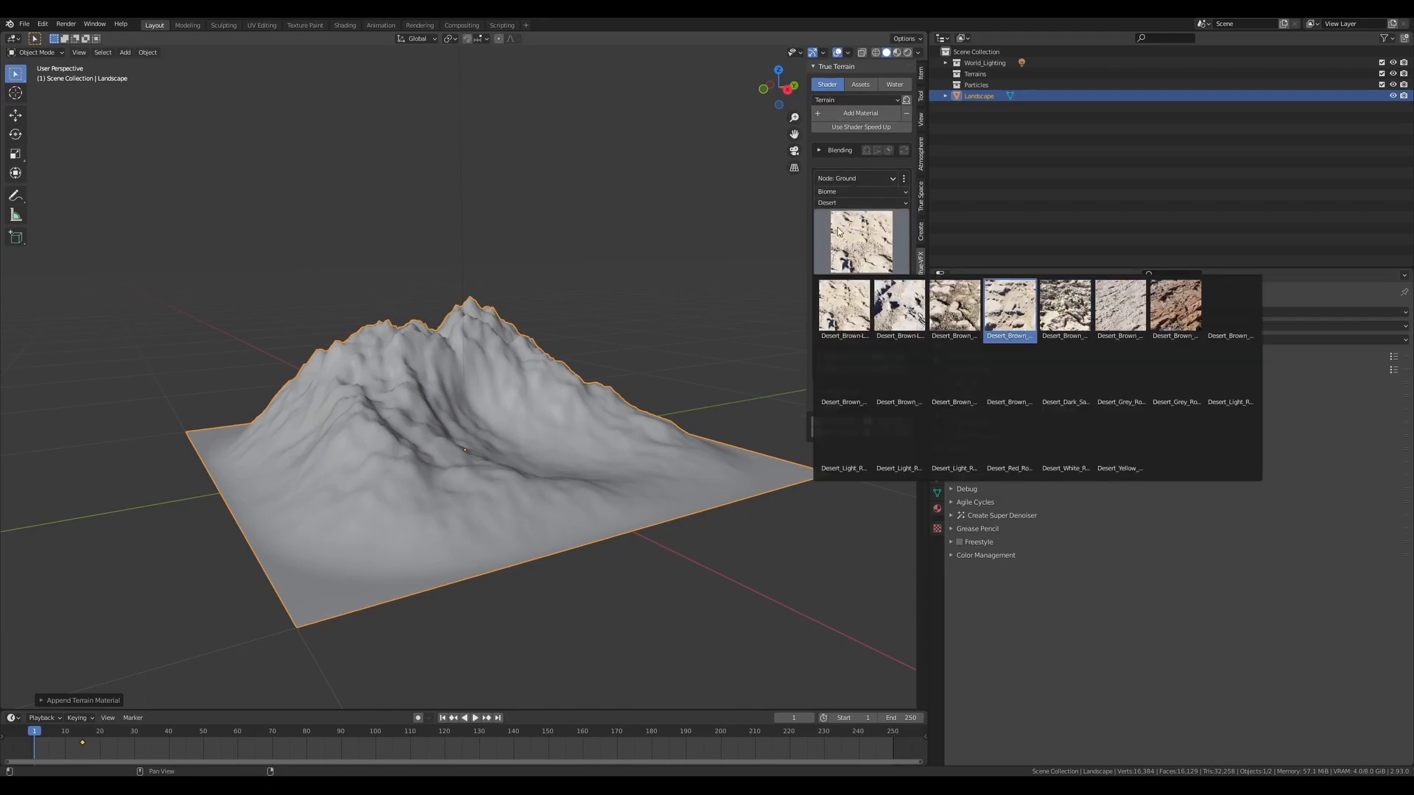
pyautogui.click(859, 84)
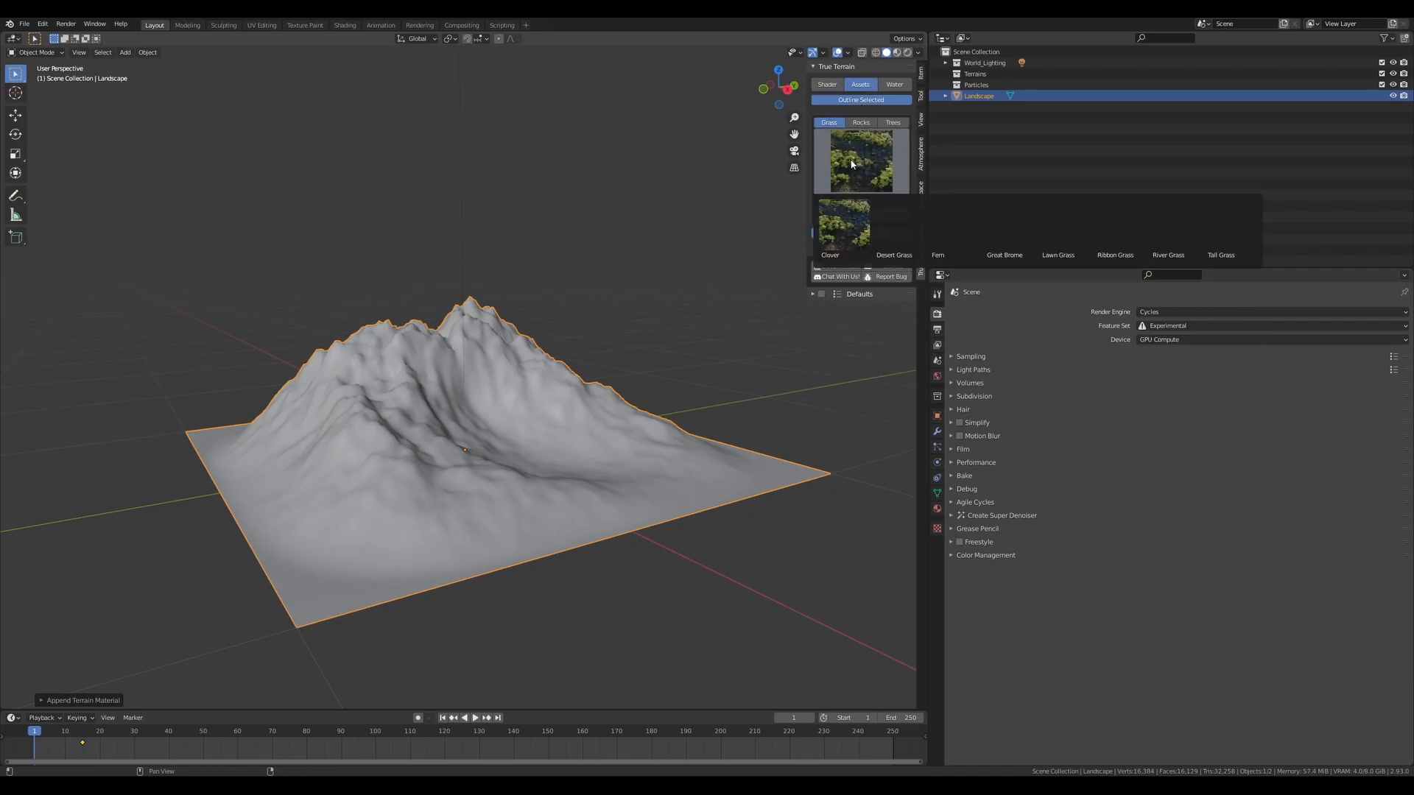
pyautogui.click(860, 122)
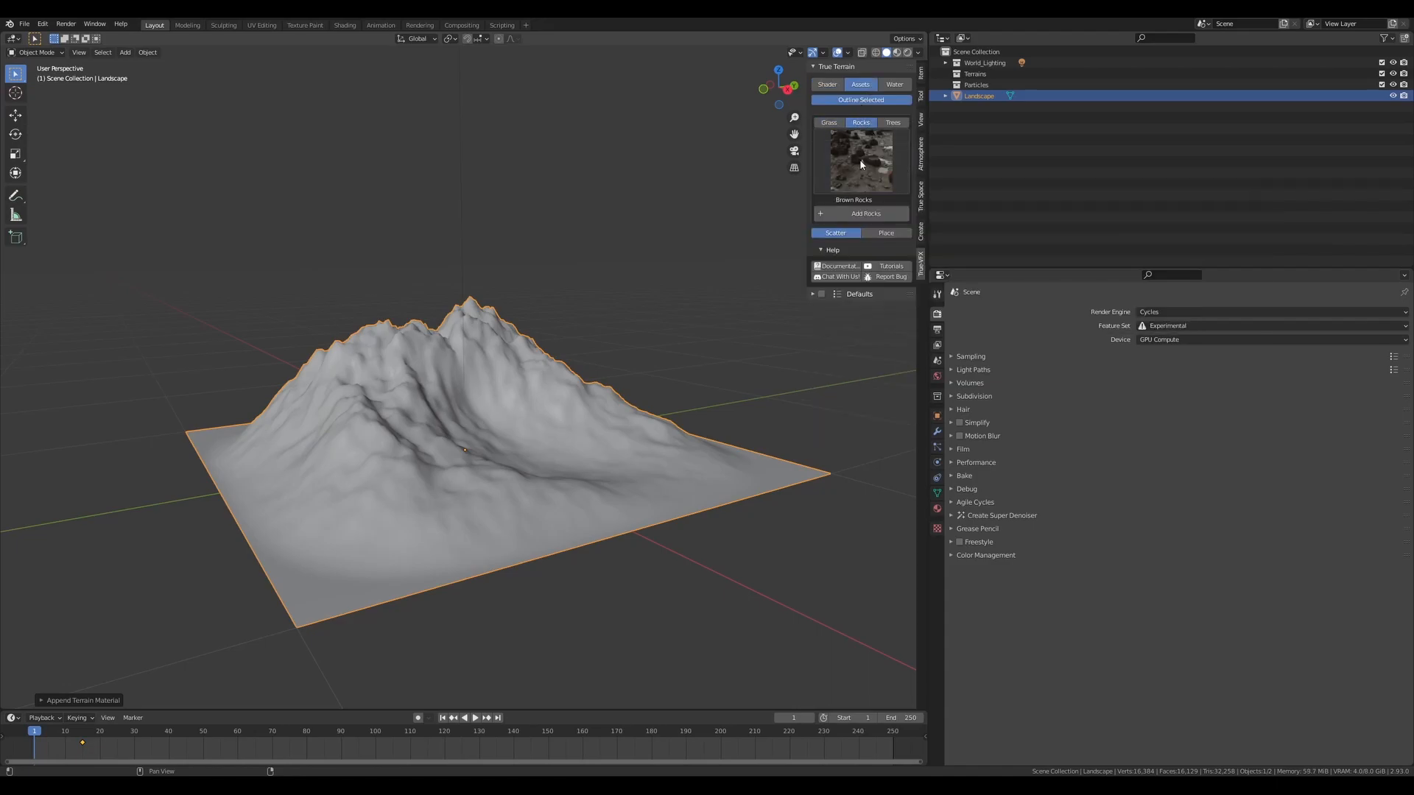
pyautogui.click(894, 84)
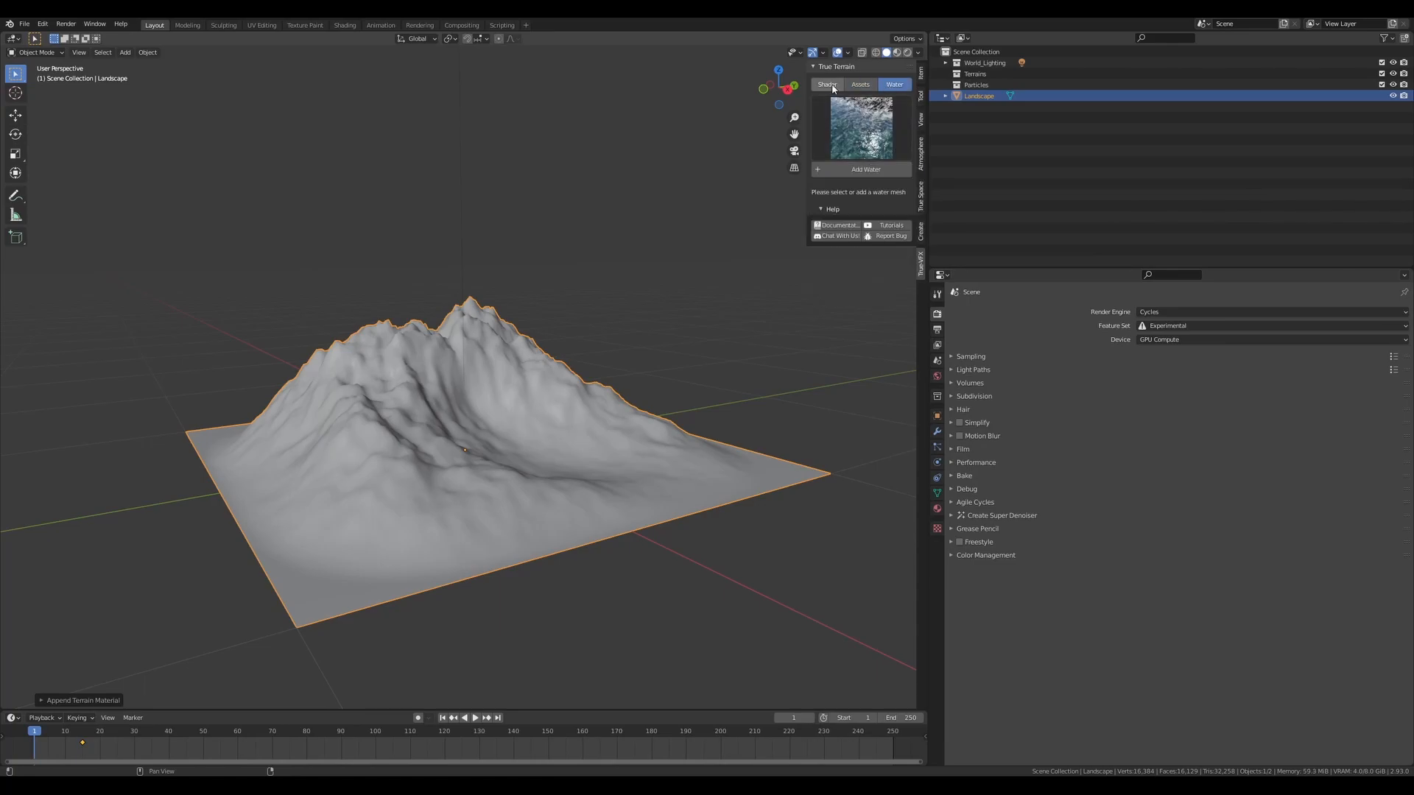
# Set the shader category to Procedural and open the True Terrain documentation.
pyautogui.click(827, 84)
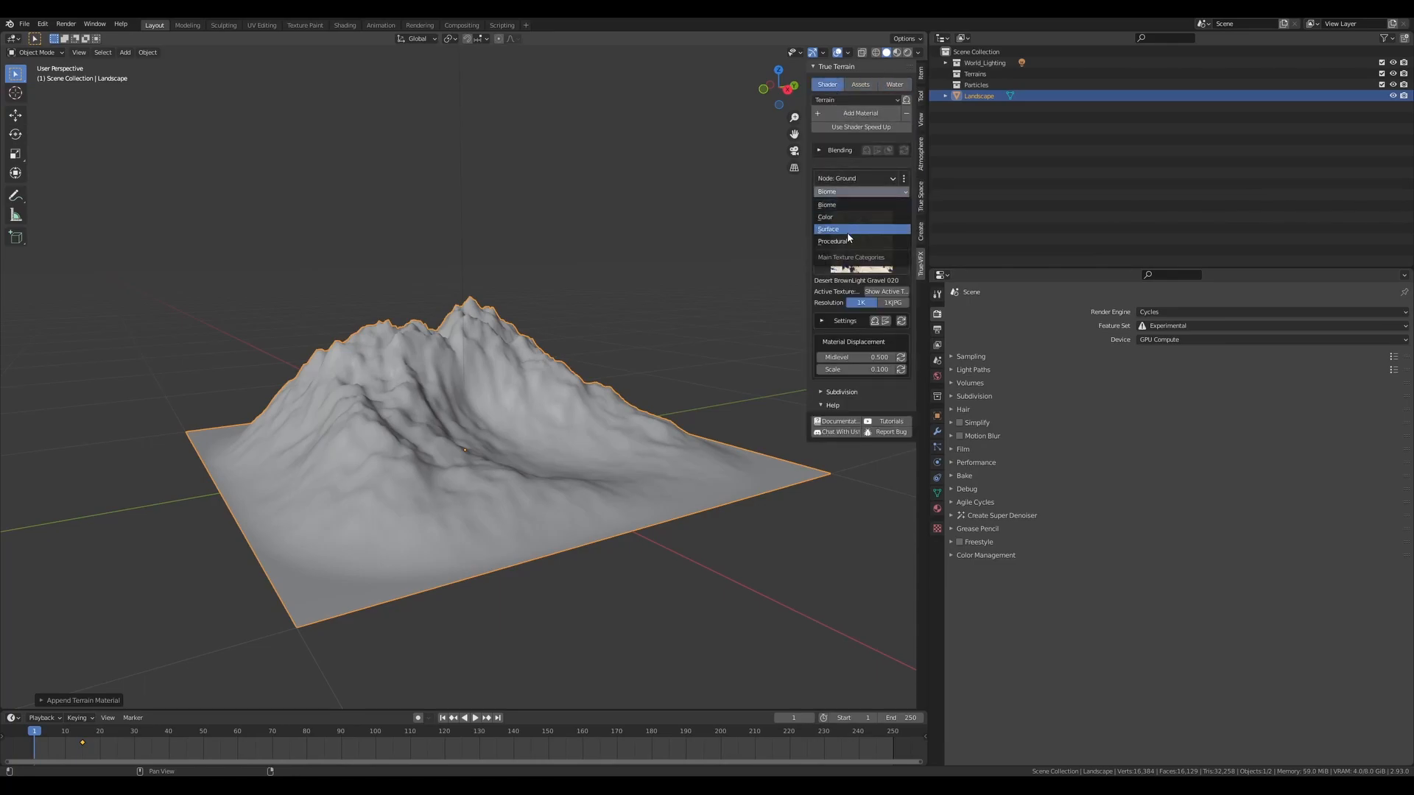
pyautogui.click(832, 241)
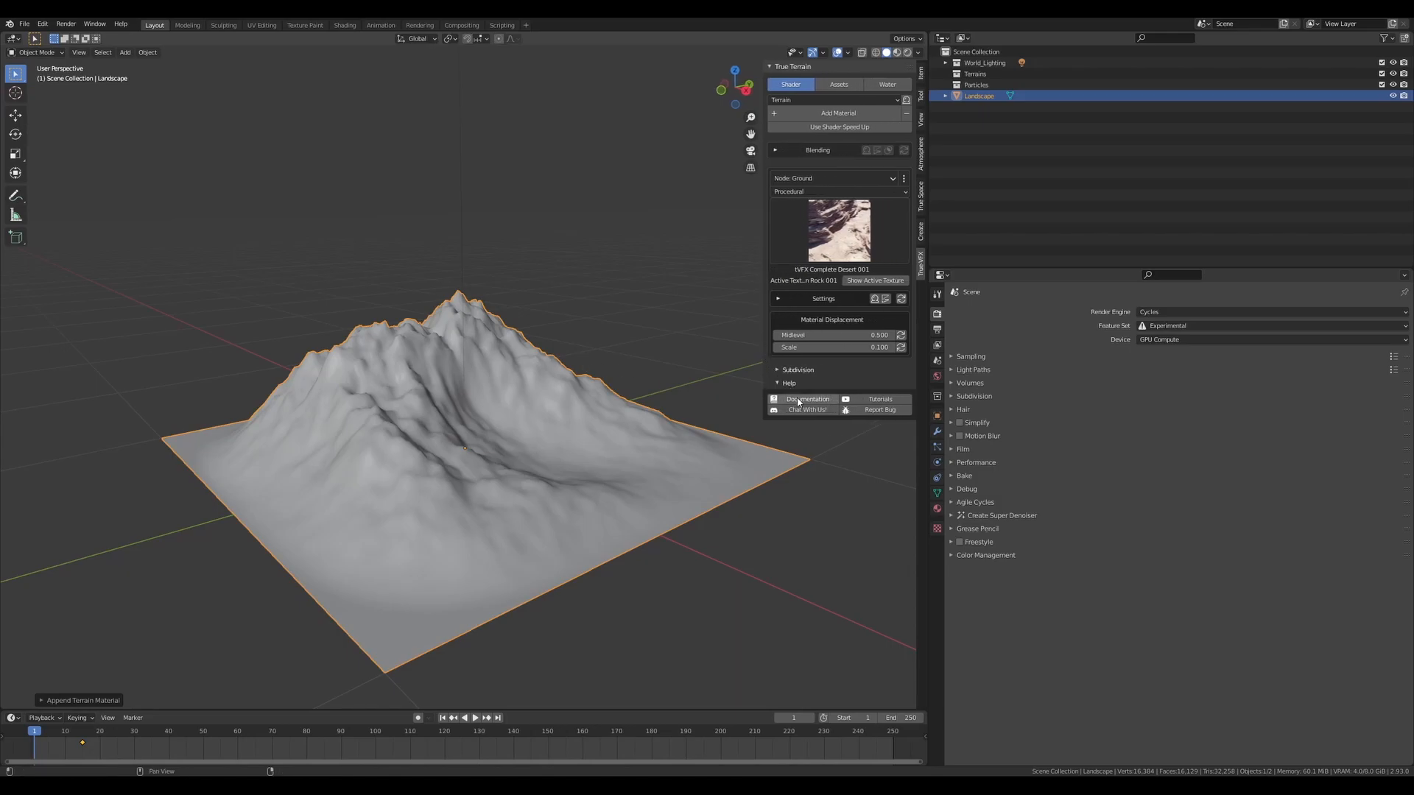
pyautogui.moveTo(807, 409)
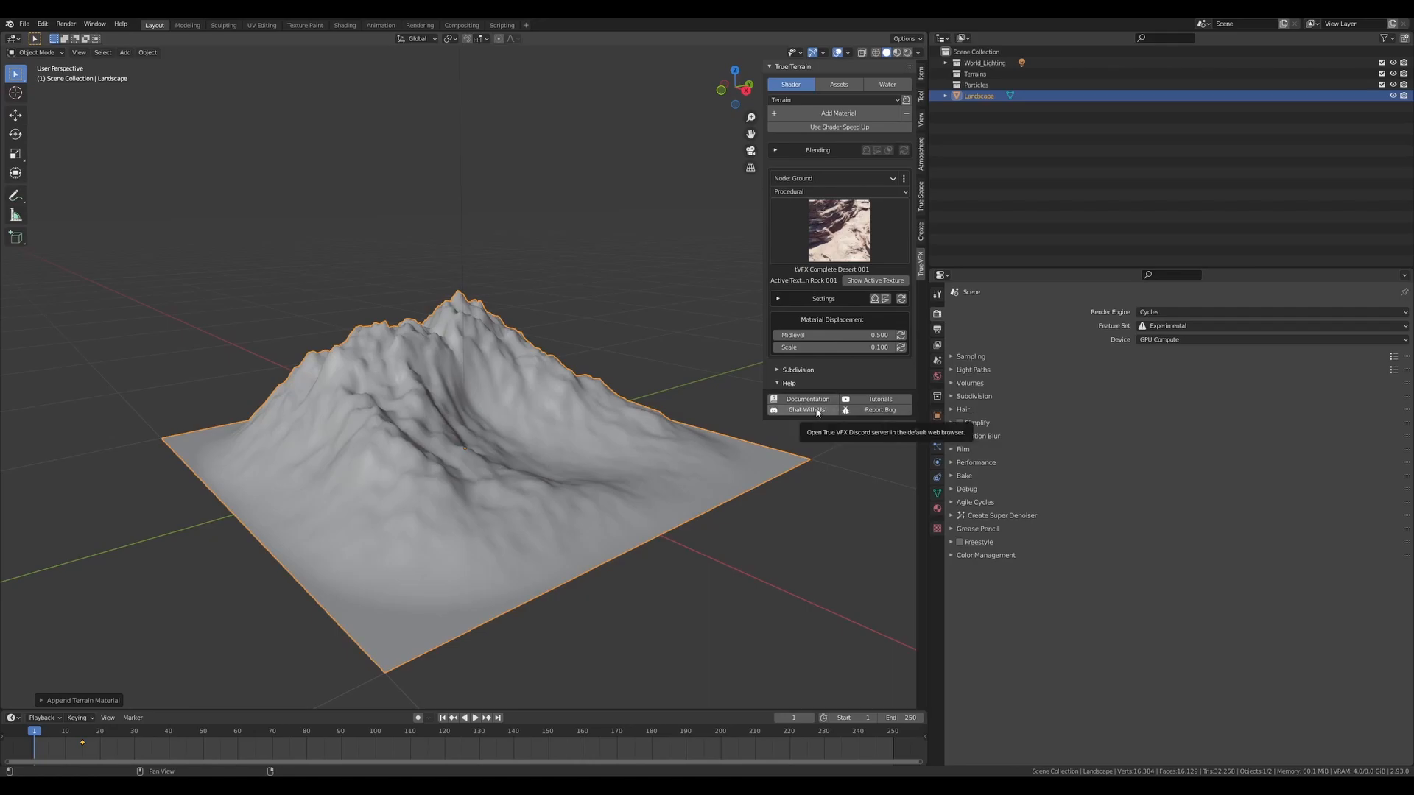
pyautogui.moveTo(807, 399)
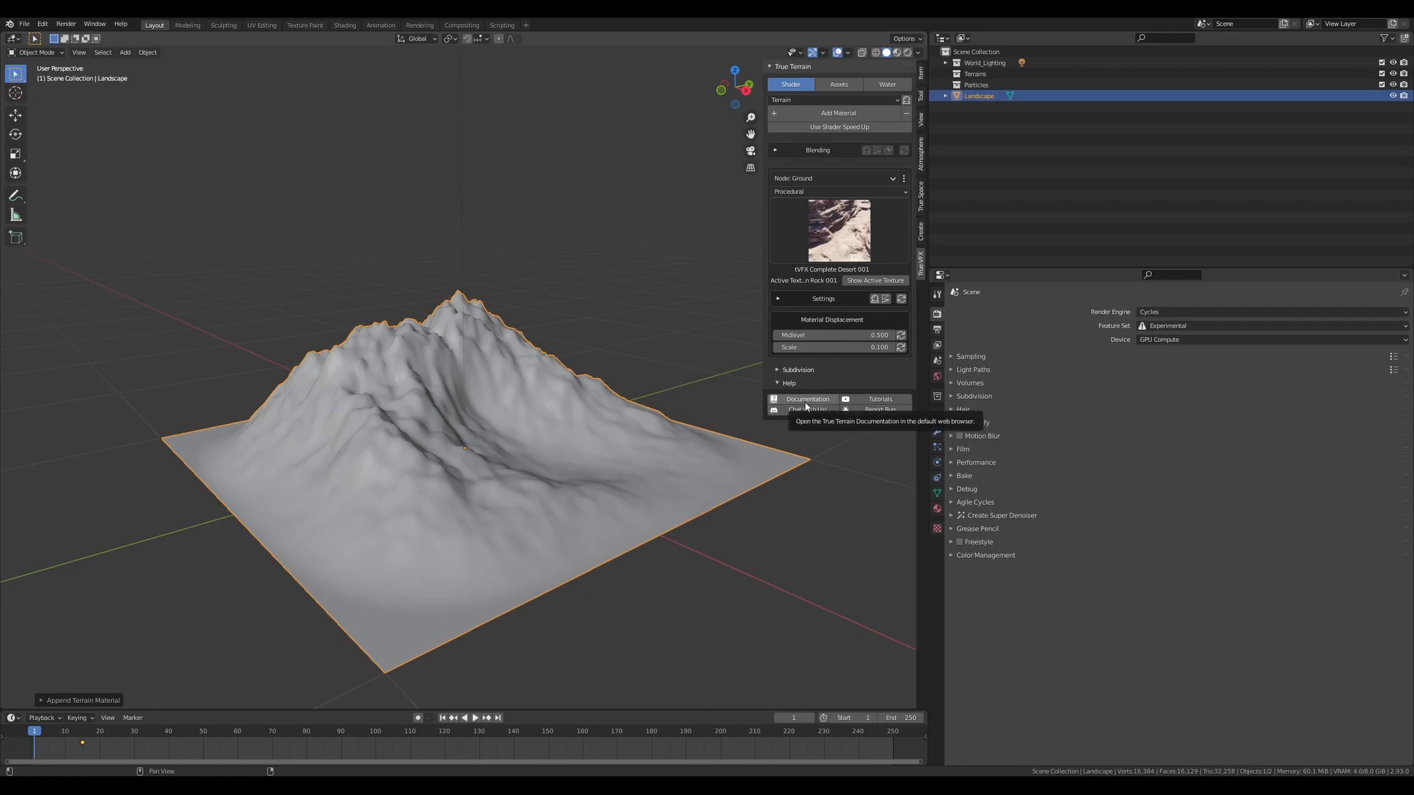
pyautogui.click(807, 399)
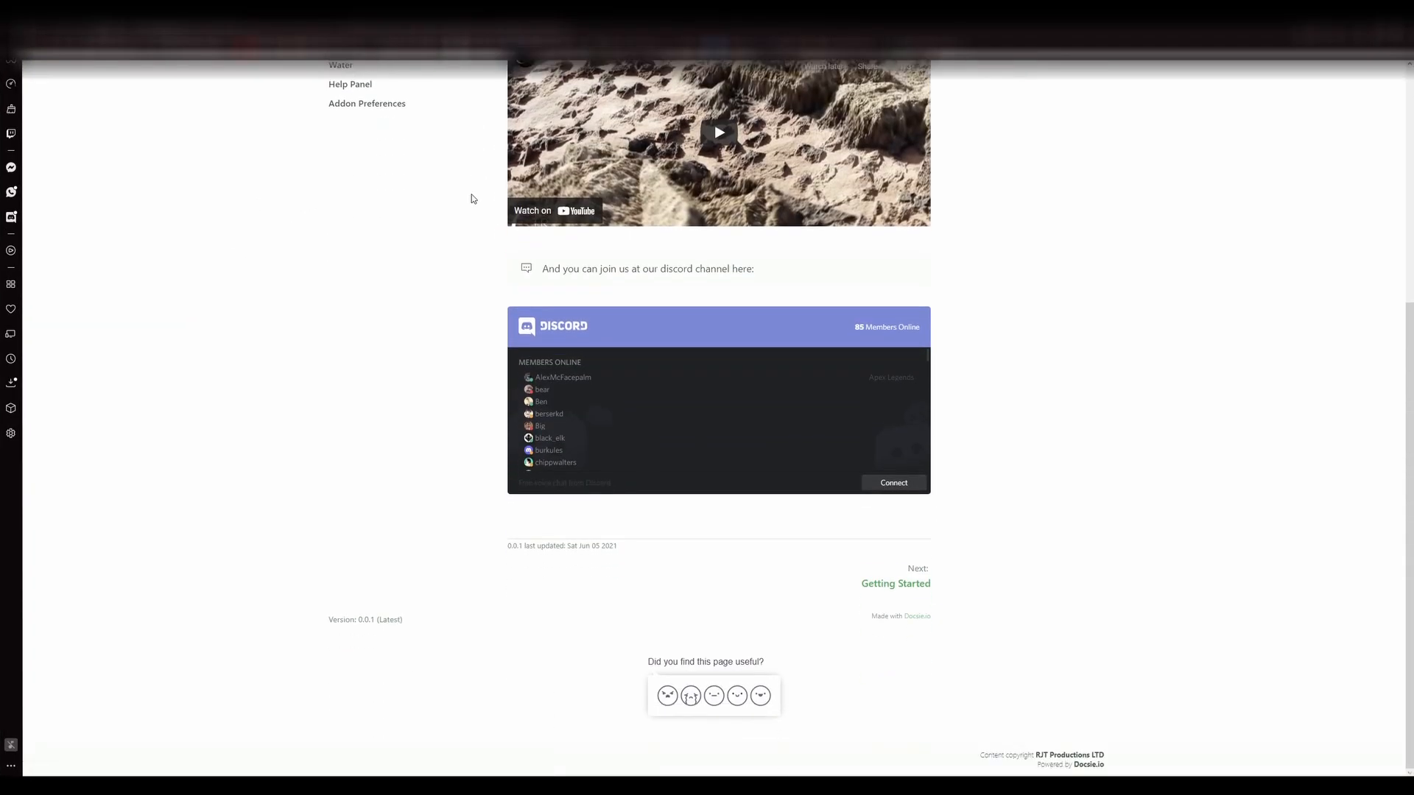
# Scroll through the Getting Started, Shader Tab and Shaders/Textures documentation pages.
pyautogui.click(895, 583)
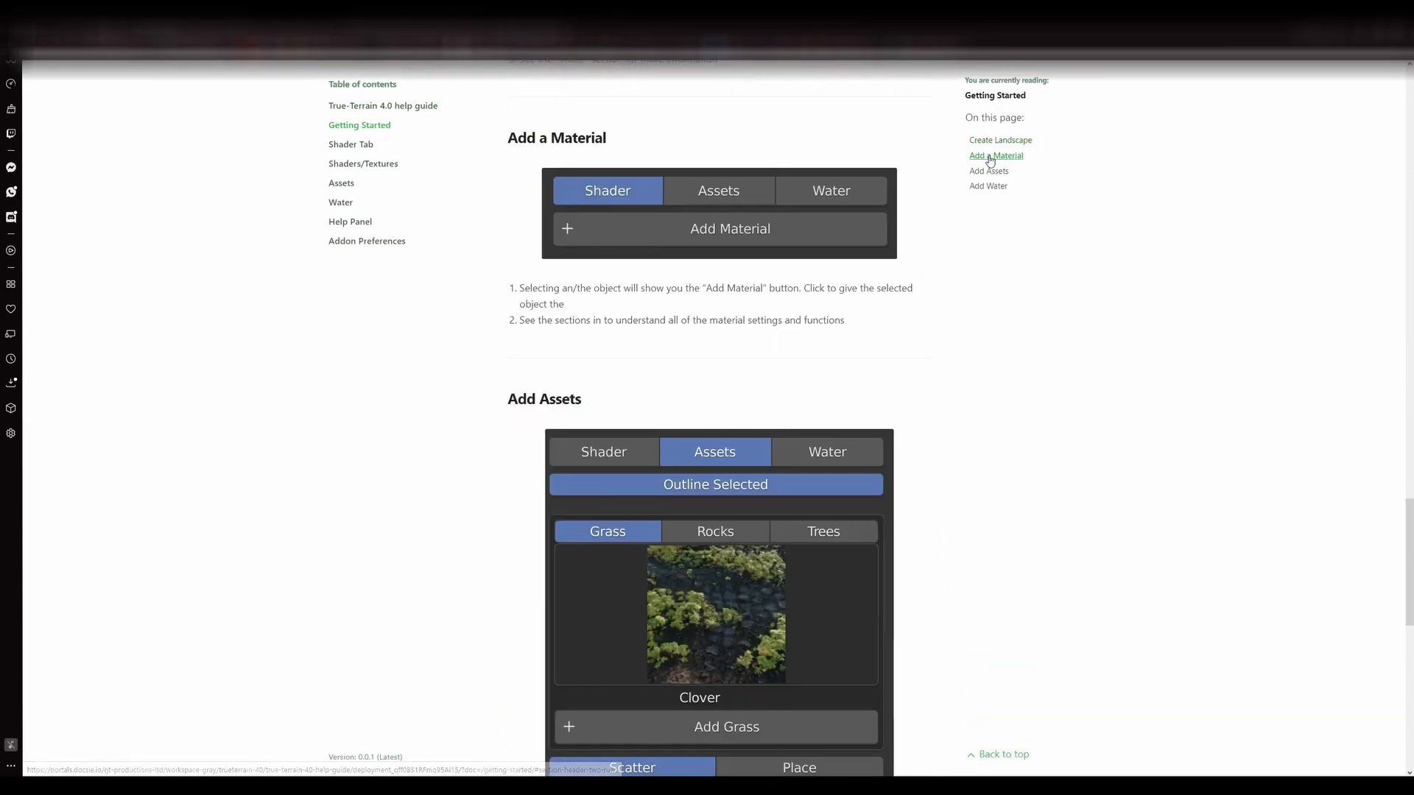
pyautogui.scroll(-3)
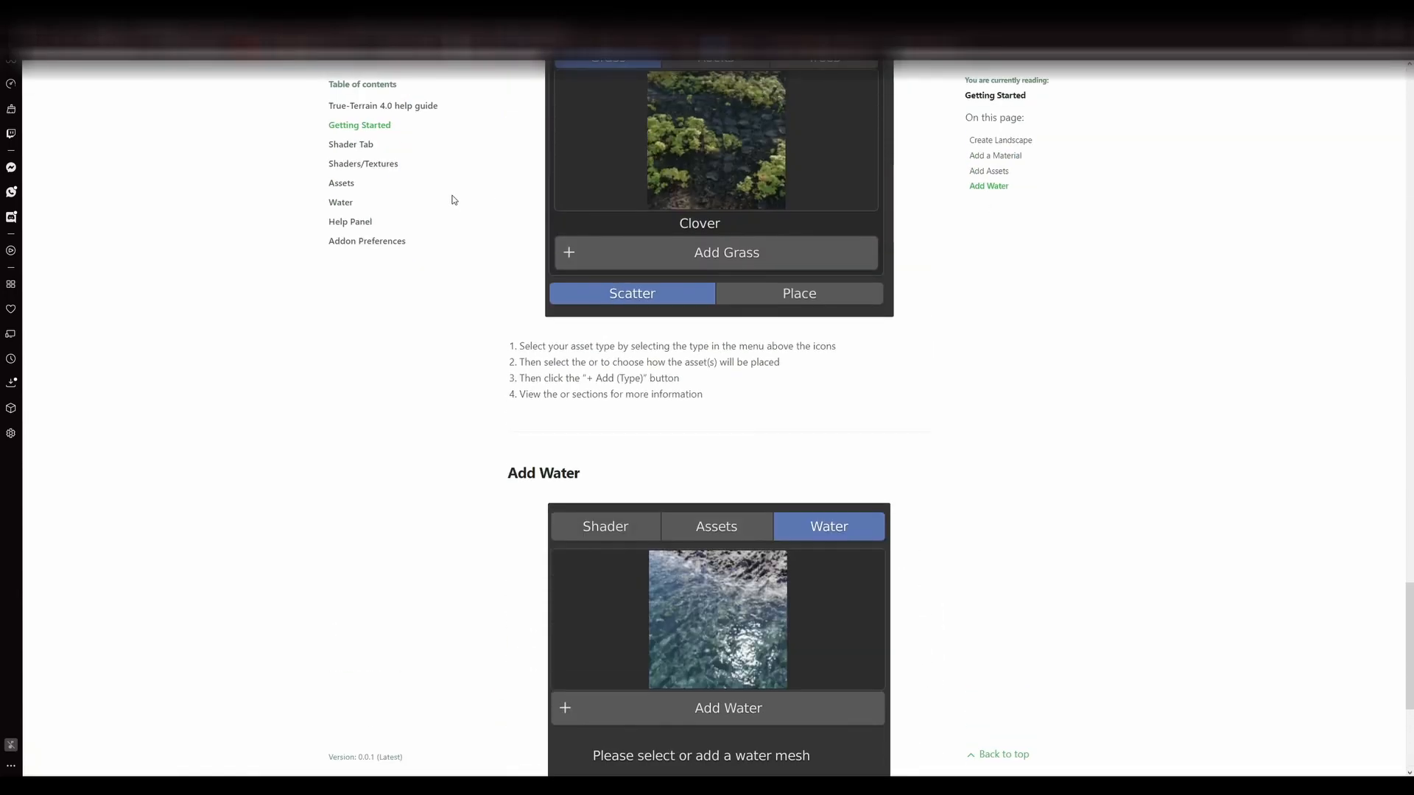
pyautogui.click(350, 144)
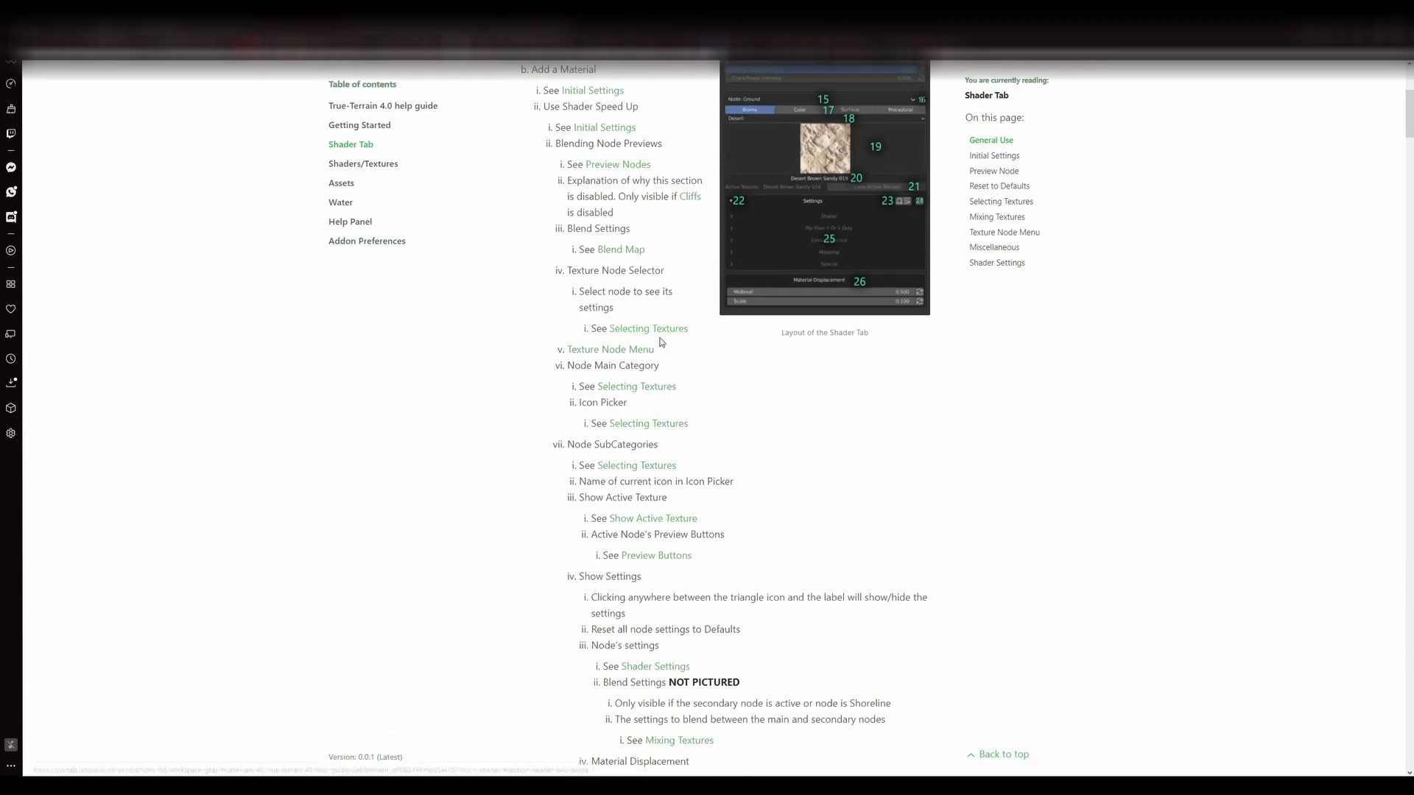
pyautogui.scroll(-3)
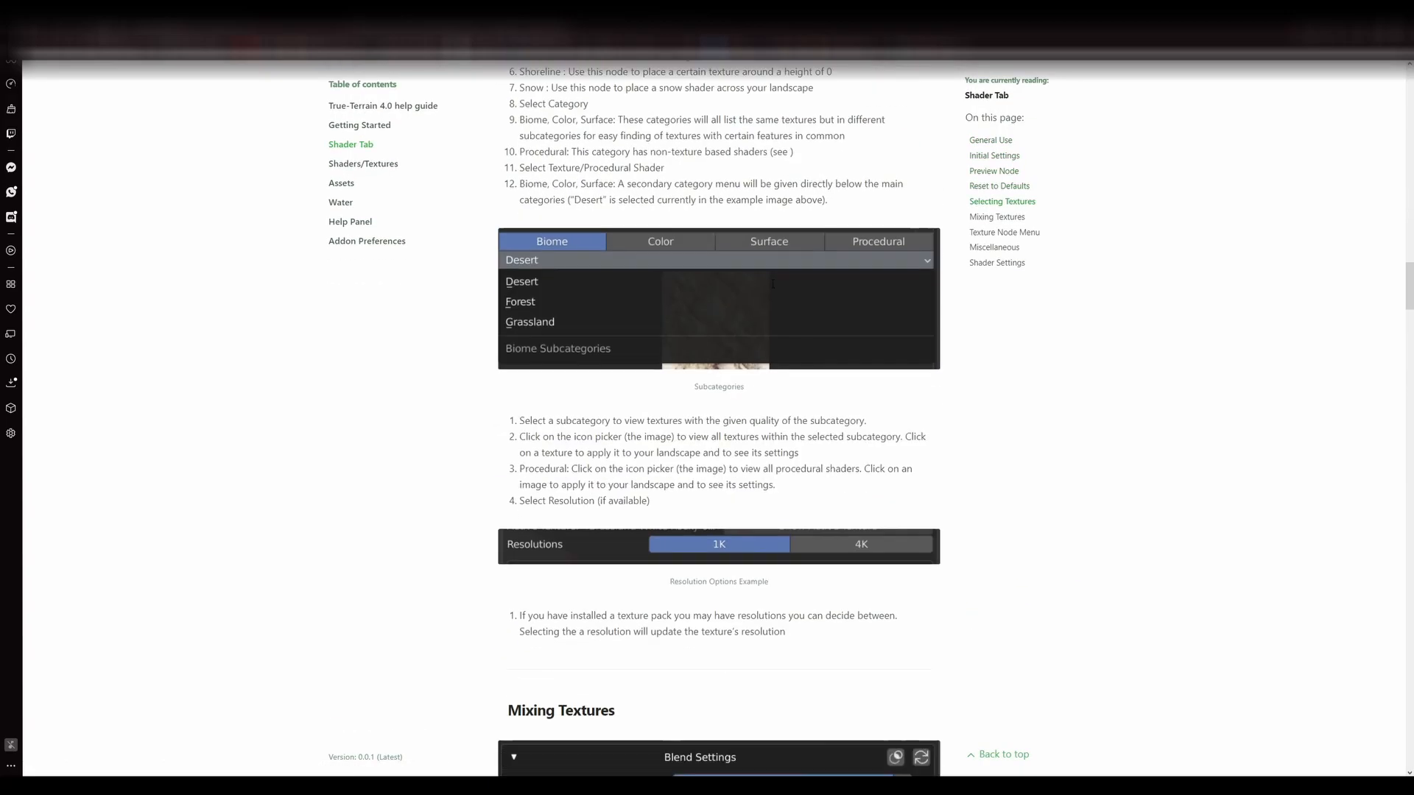
pyautogui.click(363, 164)
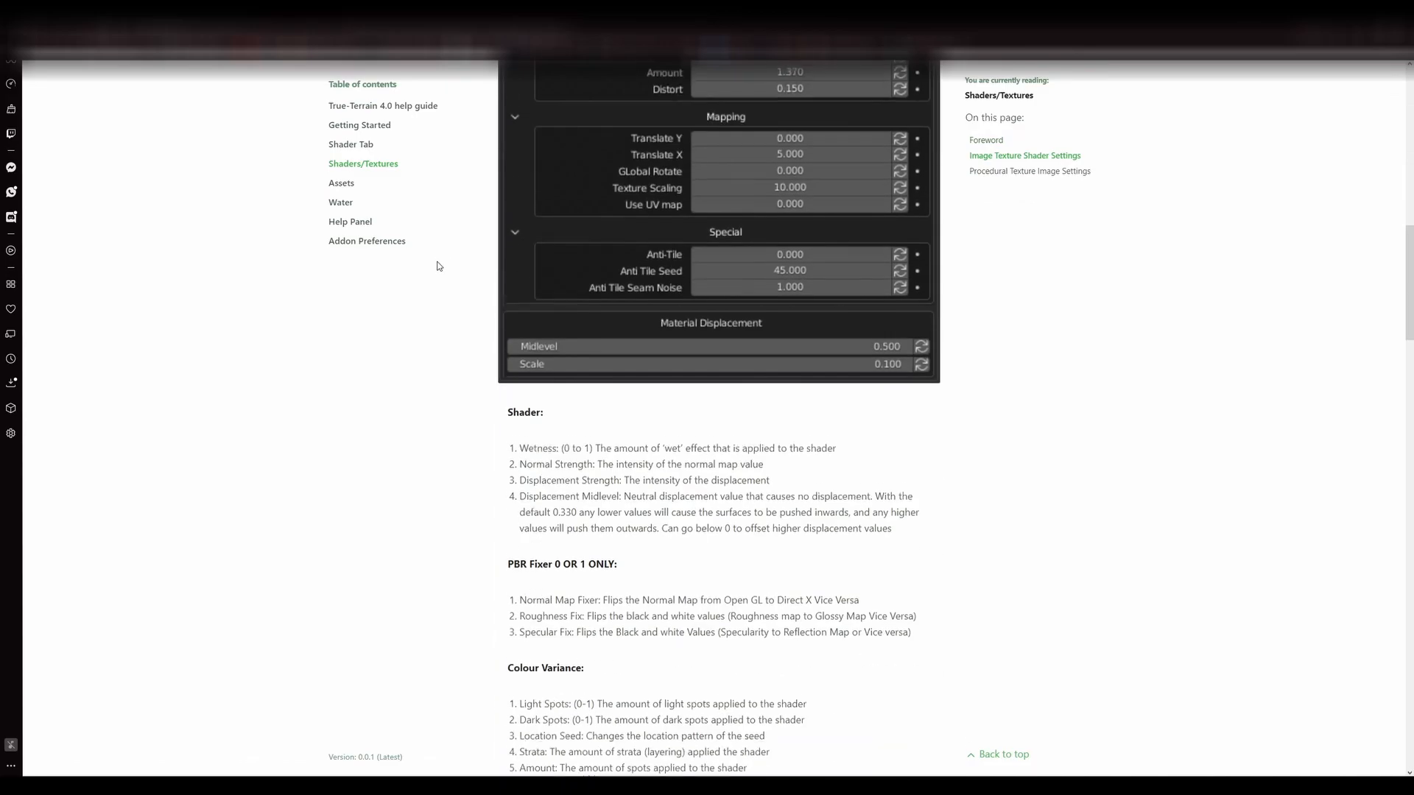
pyautogui.scroll(-3)
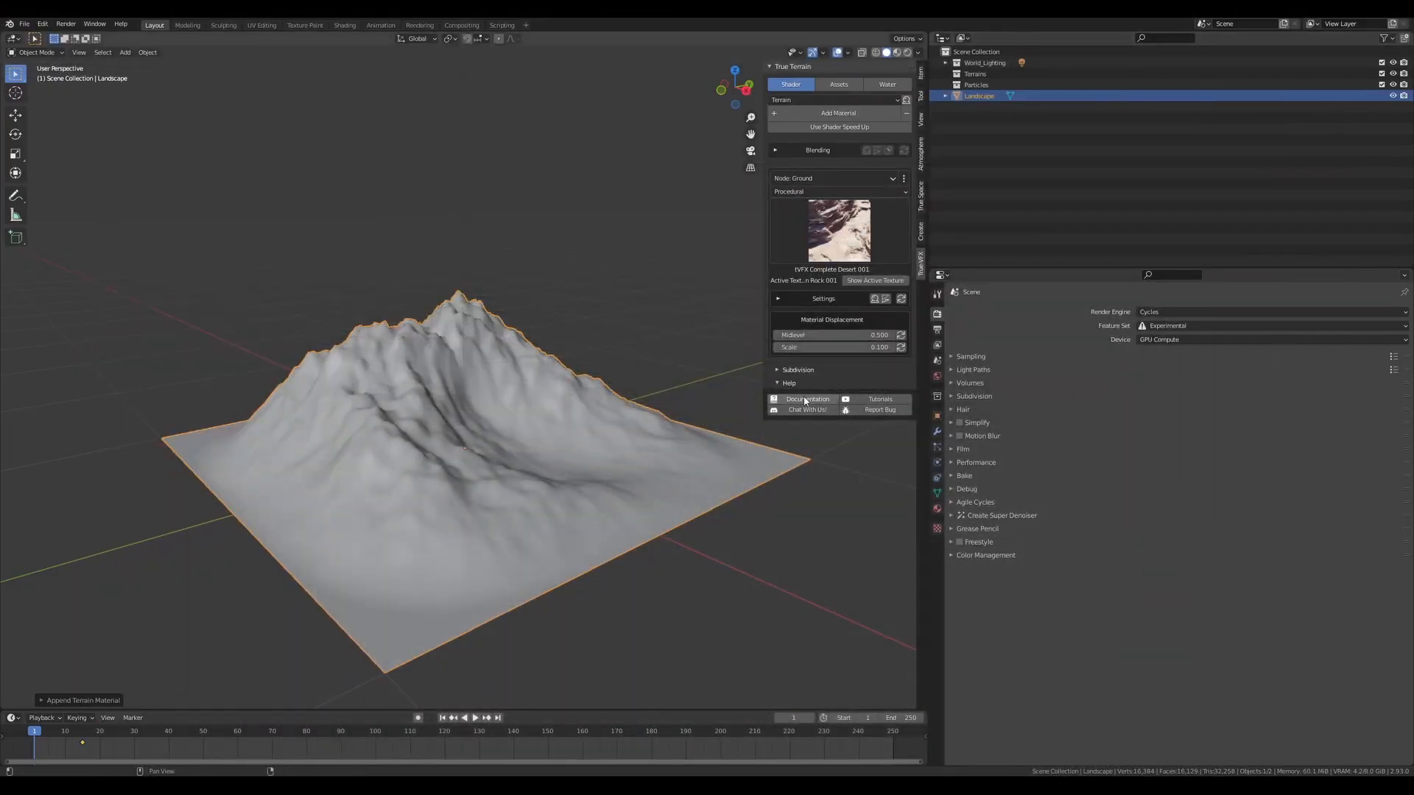
pyautogui.moveTo(807, 409)
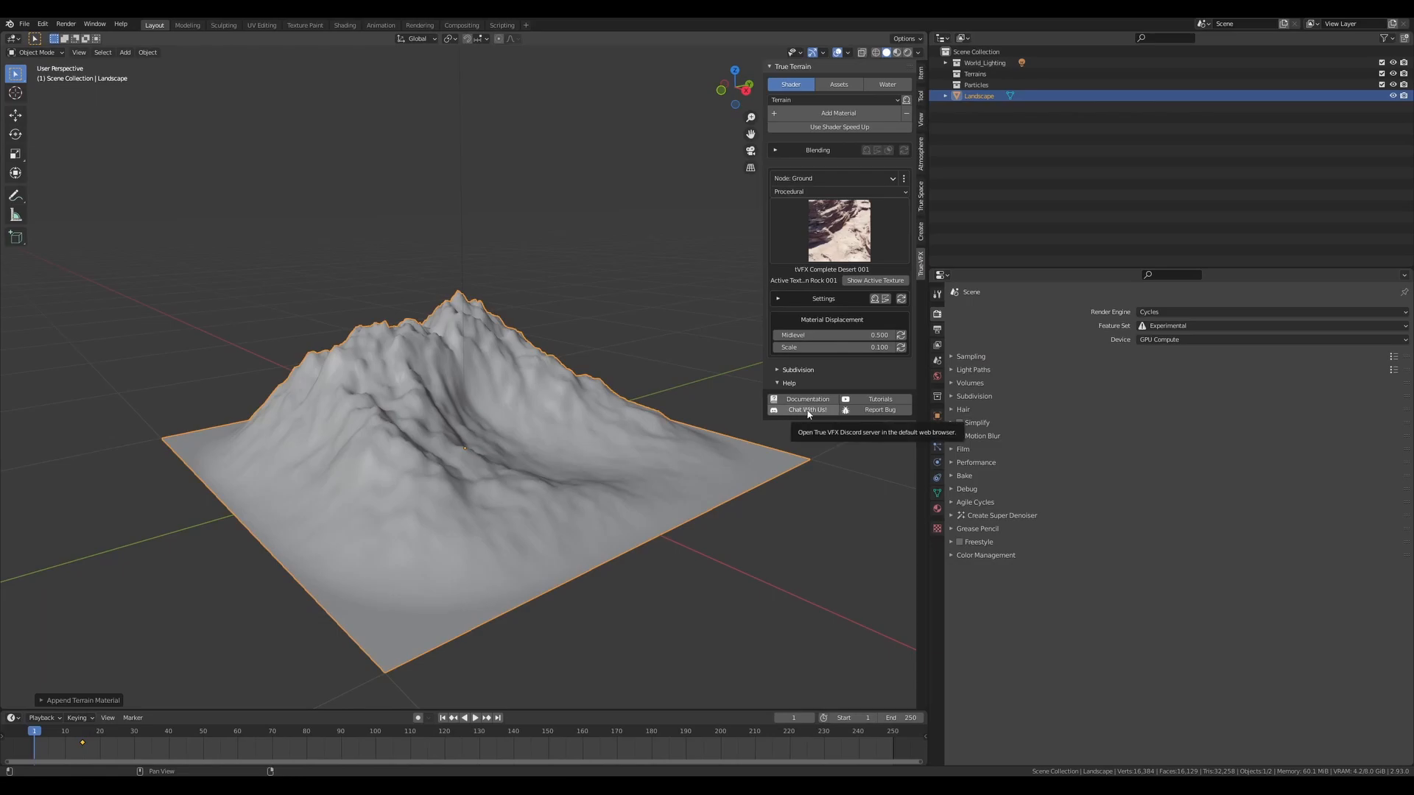
pyautogui.moveTo(879, 399)
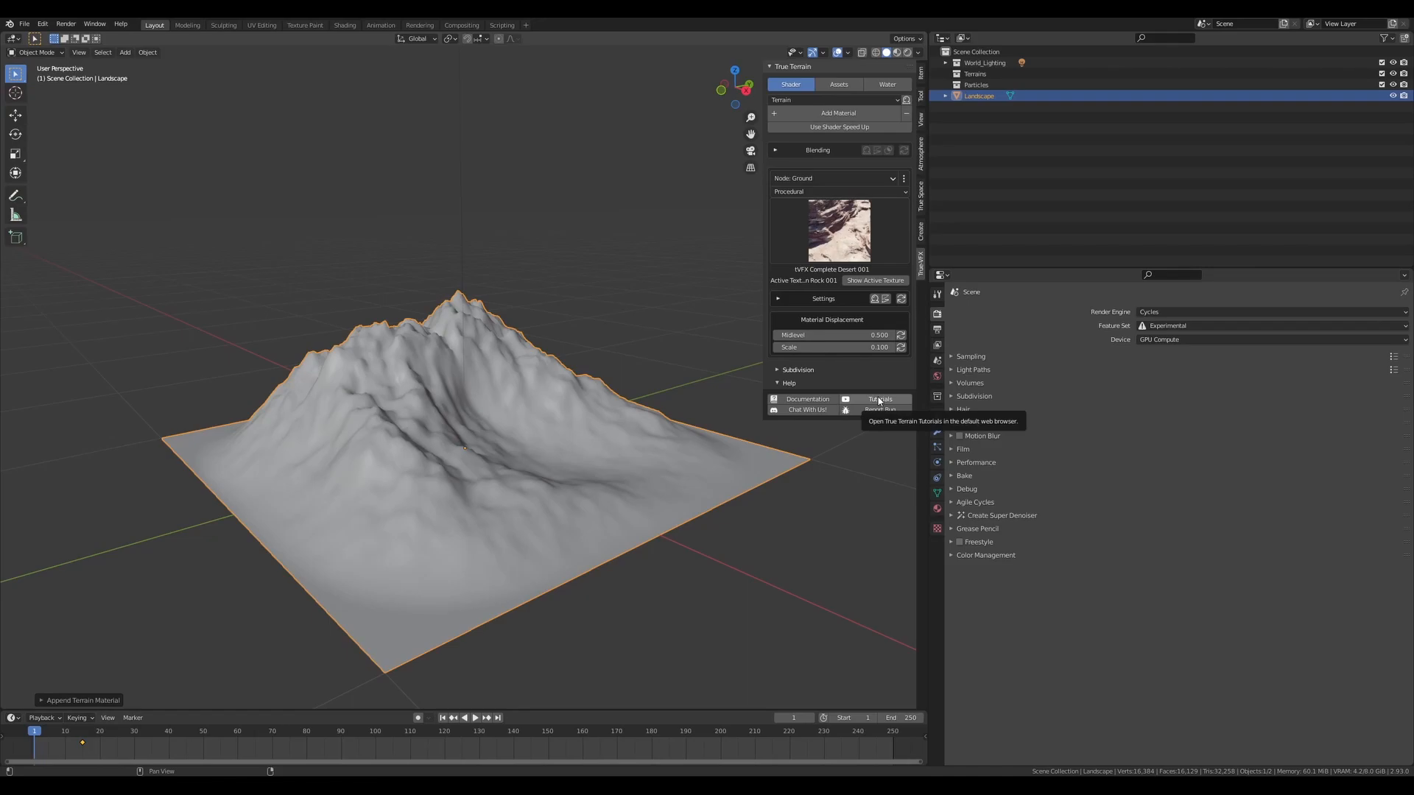
pyautogui.moveTo(344, 24)
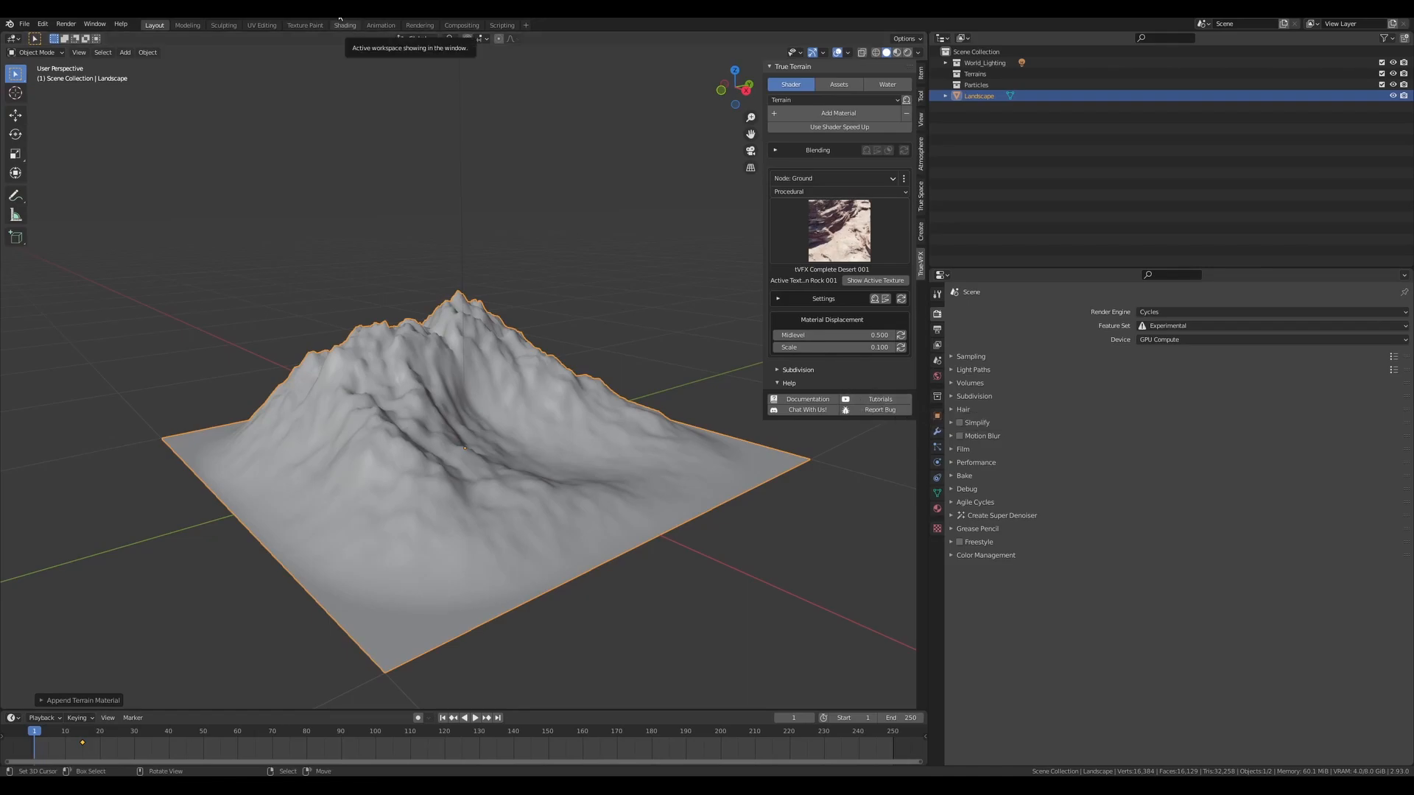